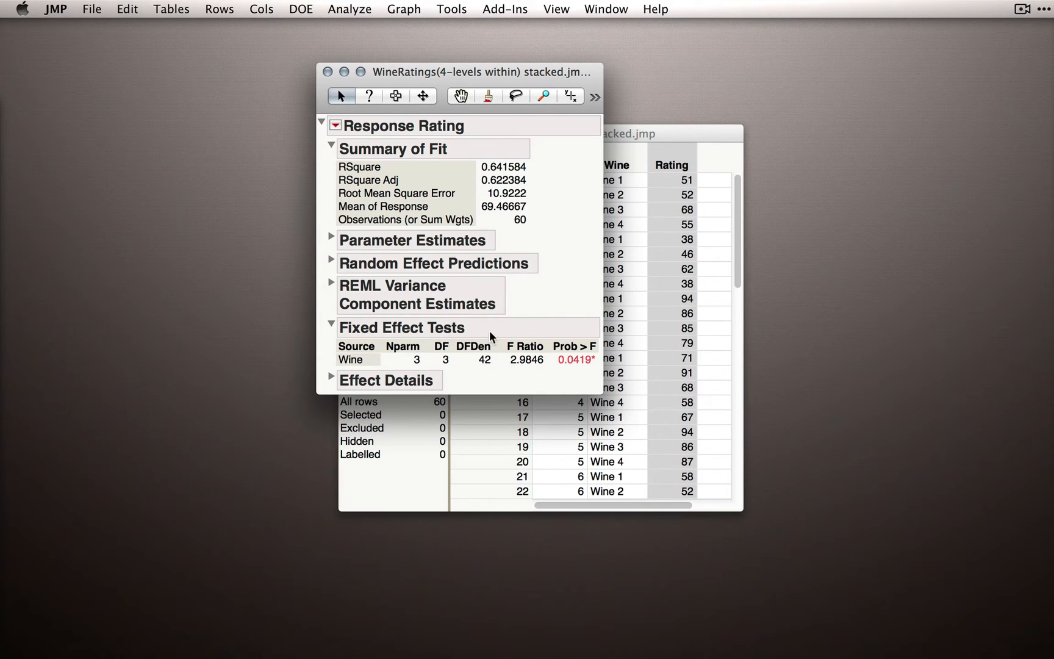
{"action": "mouse_move", "coordinate": [373, 365]}
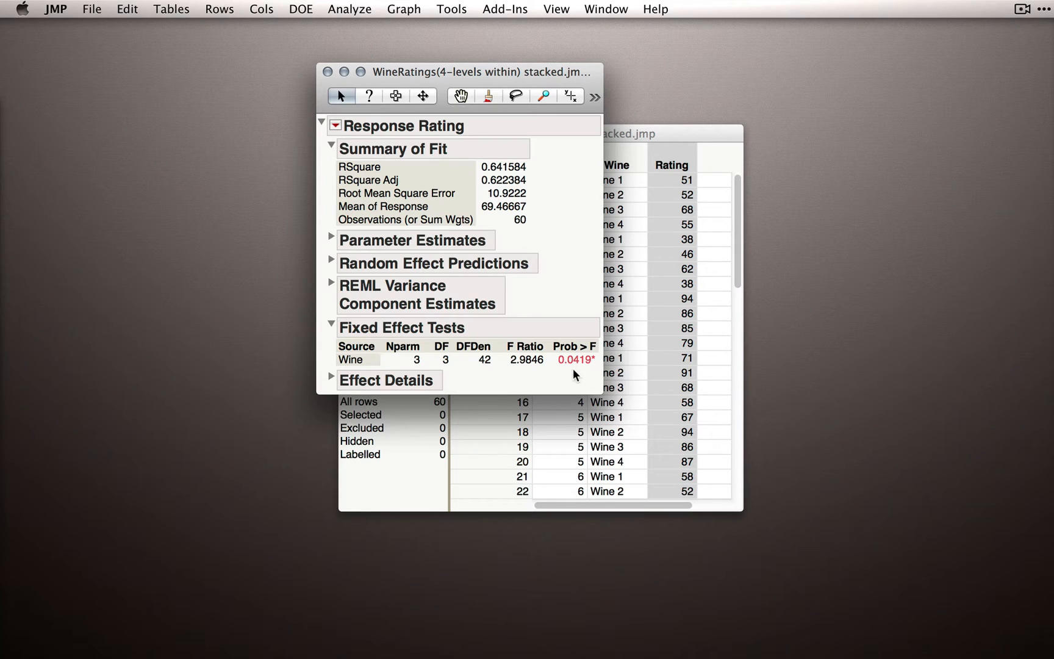
{"action": "mouse_move", "coordinate": [573, 378]}
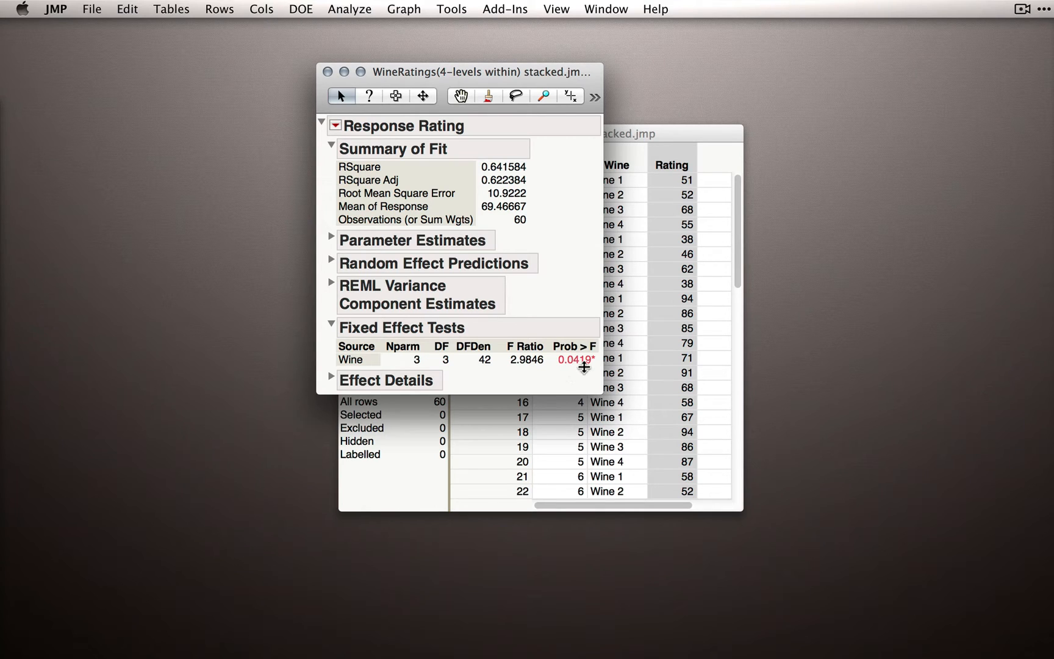
{"action": "mouse_move", "coordinate": [584, 380]}
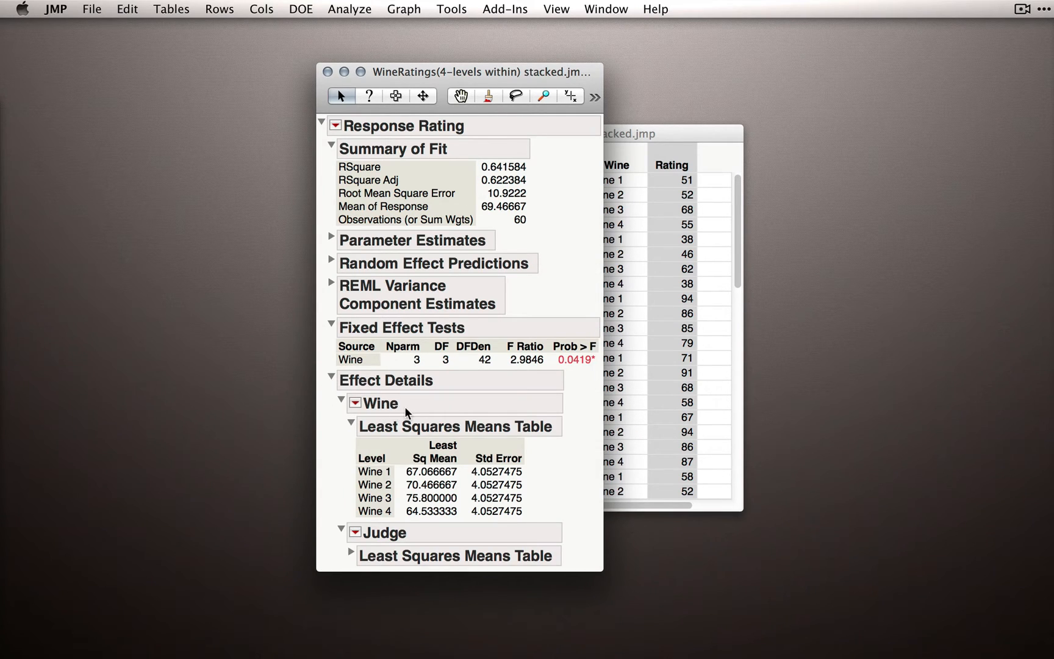
Add an LS Means Plot for Wine from the Wine effect menu
{"action": "left_click", "coordinate": [355, 403]}
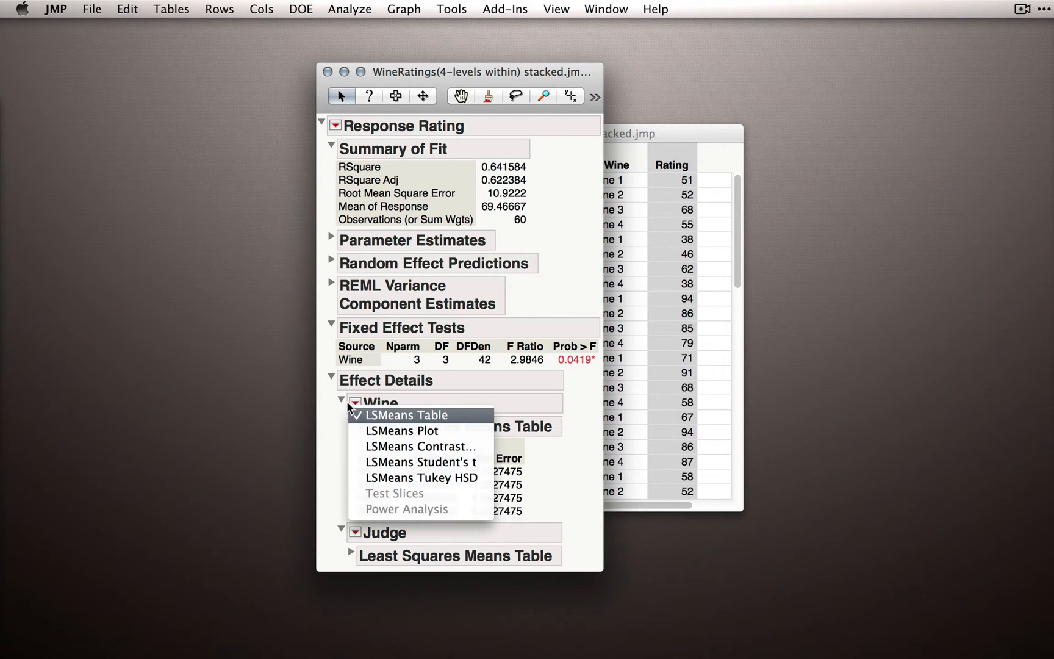
{"action": "left_click", "coordinate": [403, 430]}
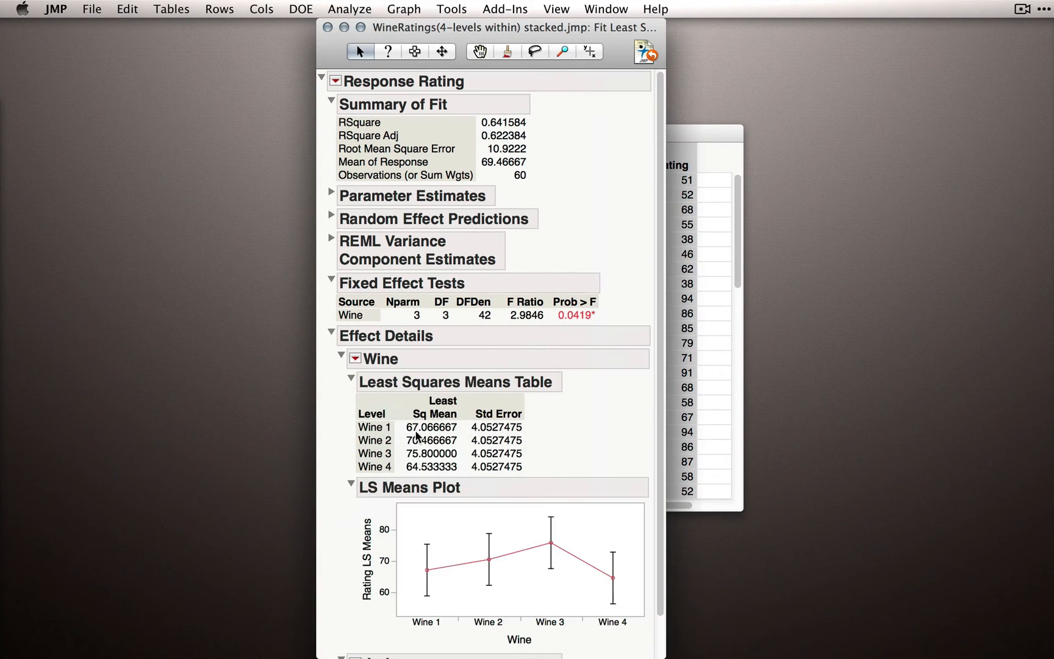
{"action": "mouse_move", "coordinate": [594, 437]}
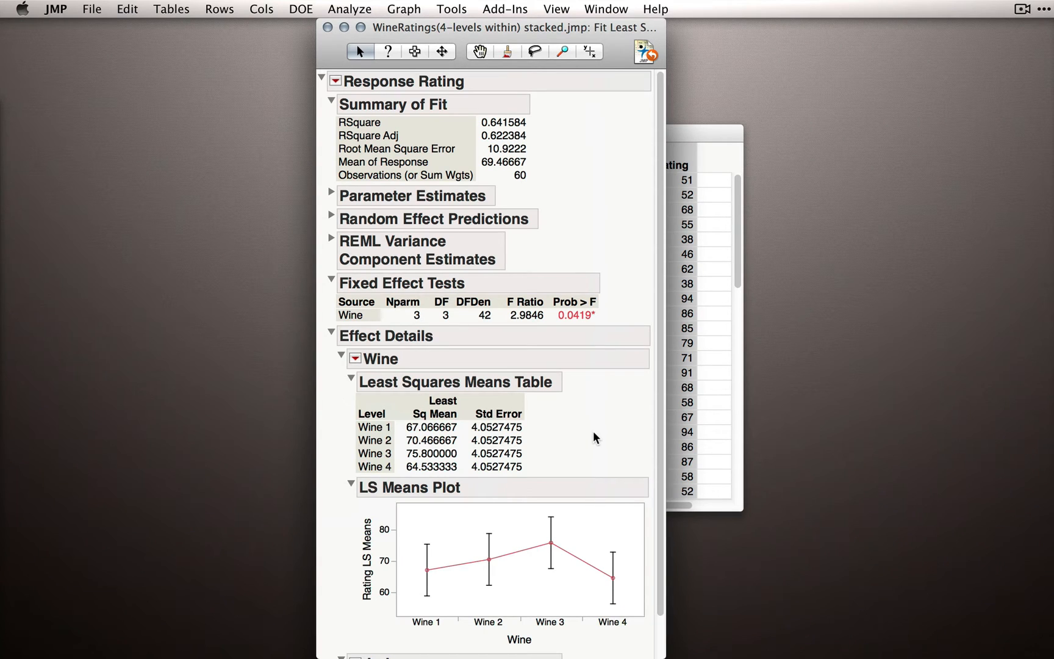
{"action": "mouse_move", "coordinate": [564, 322]}
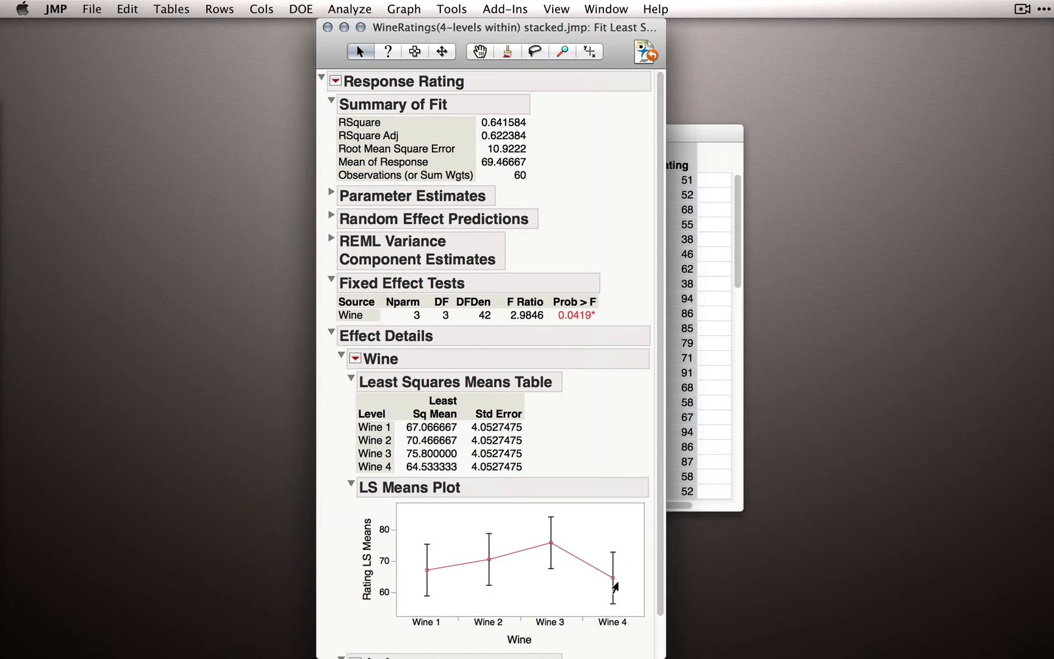
{"action": "mouse_move", "coordinate": [414, 571]}
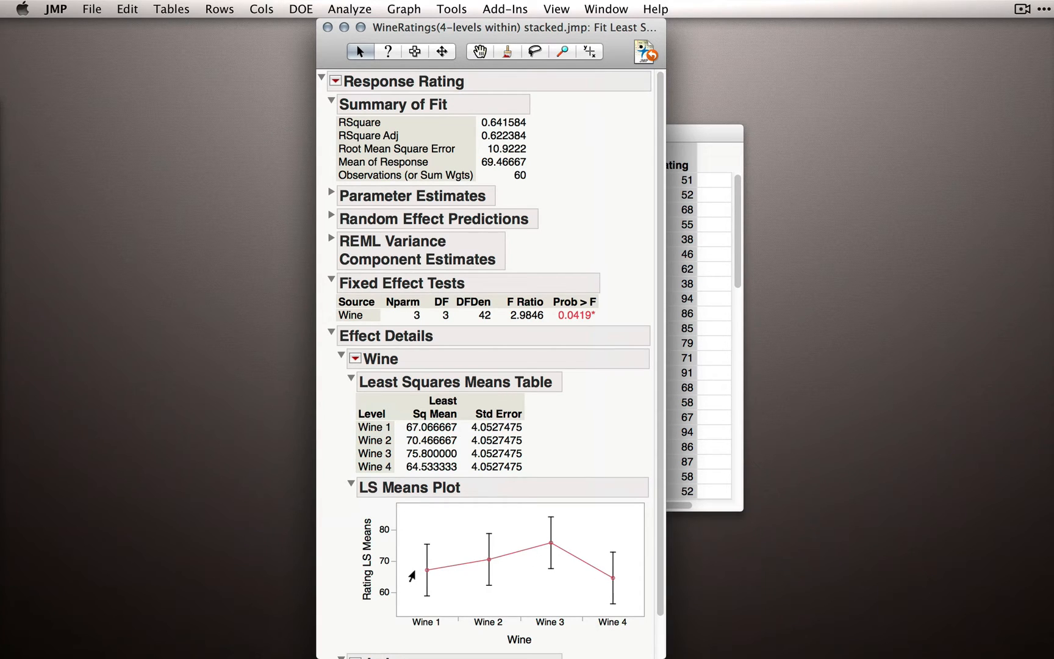
Reopen the Wine effect options menu to review them
{"action": "left_click", "coordinate": [355, 358]}
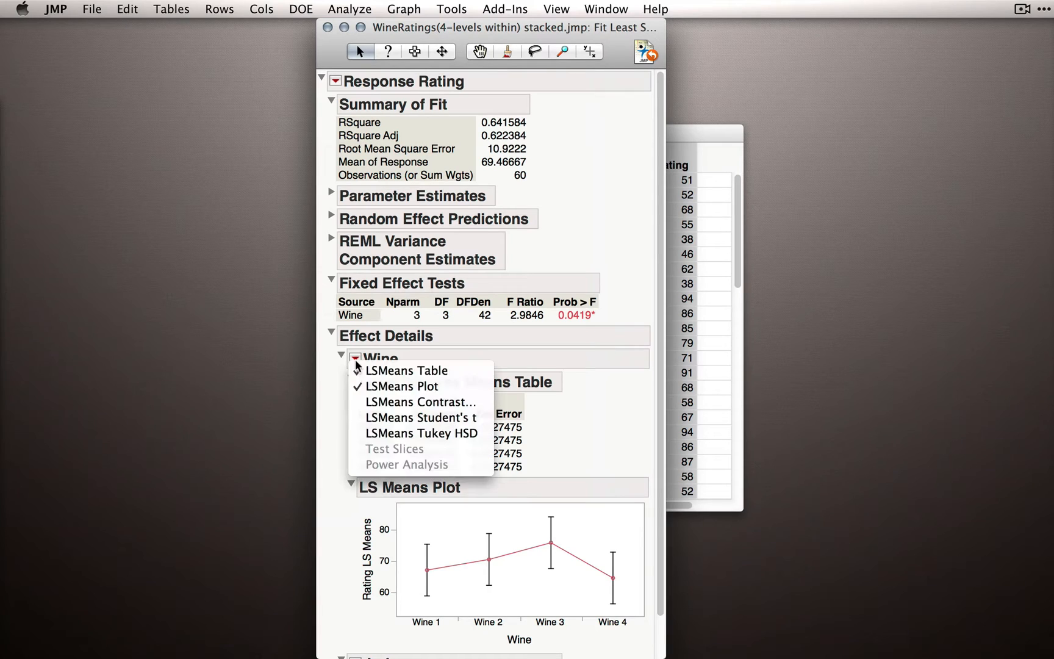
{"action": "mouse_move", "coordinate": [419, 402]}
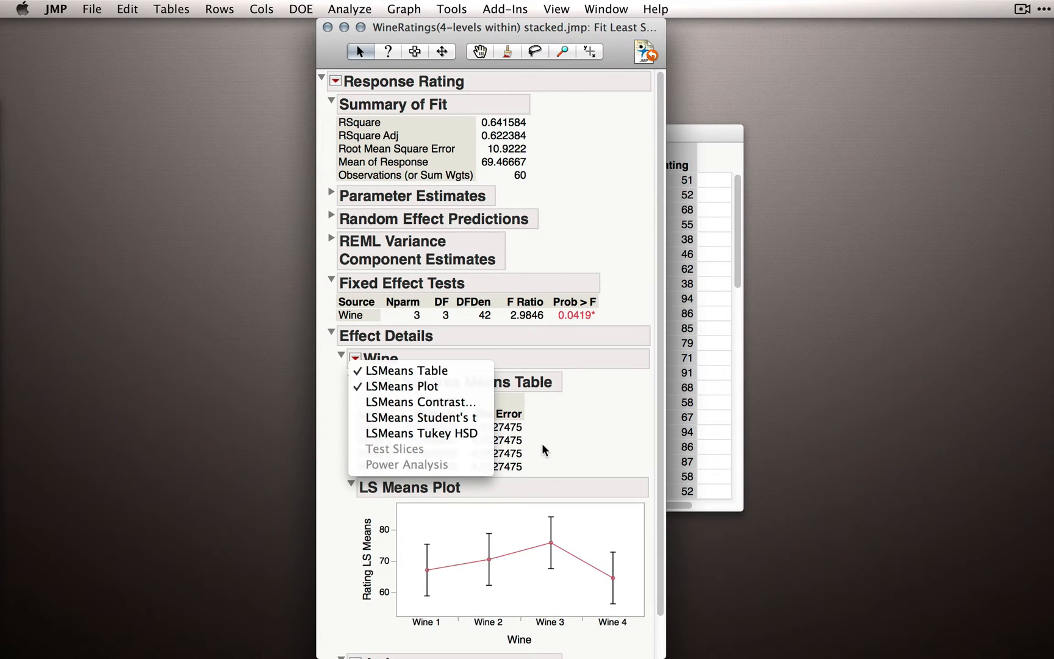
{"action": "mouse_move", "coordinate": [523, 434]}
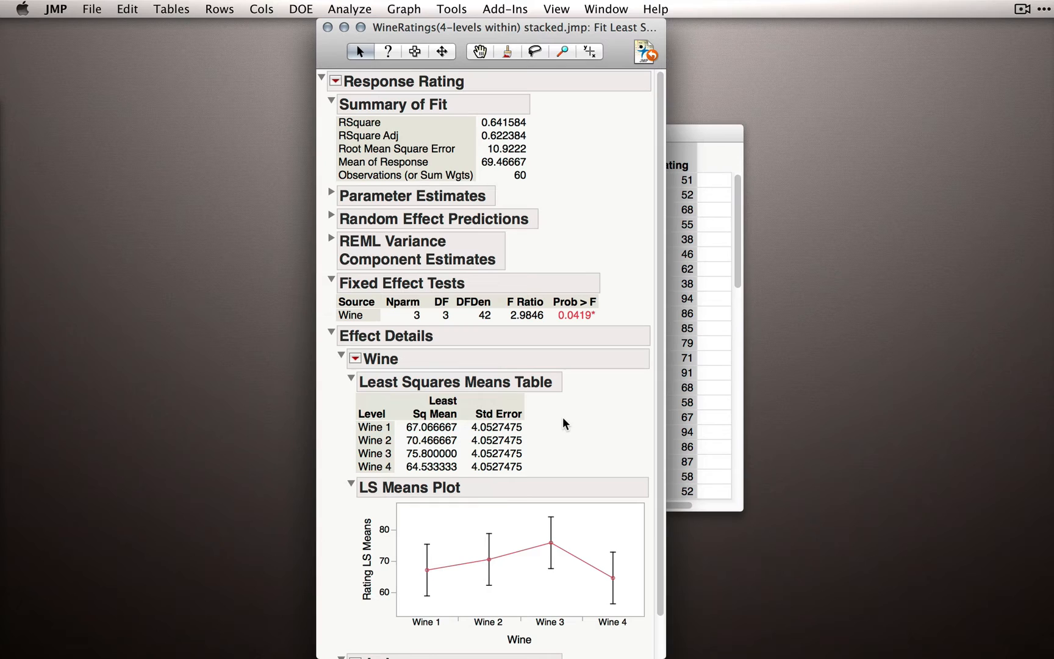
{"action": "mouse_move", "coordinate": [415, 413]}
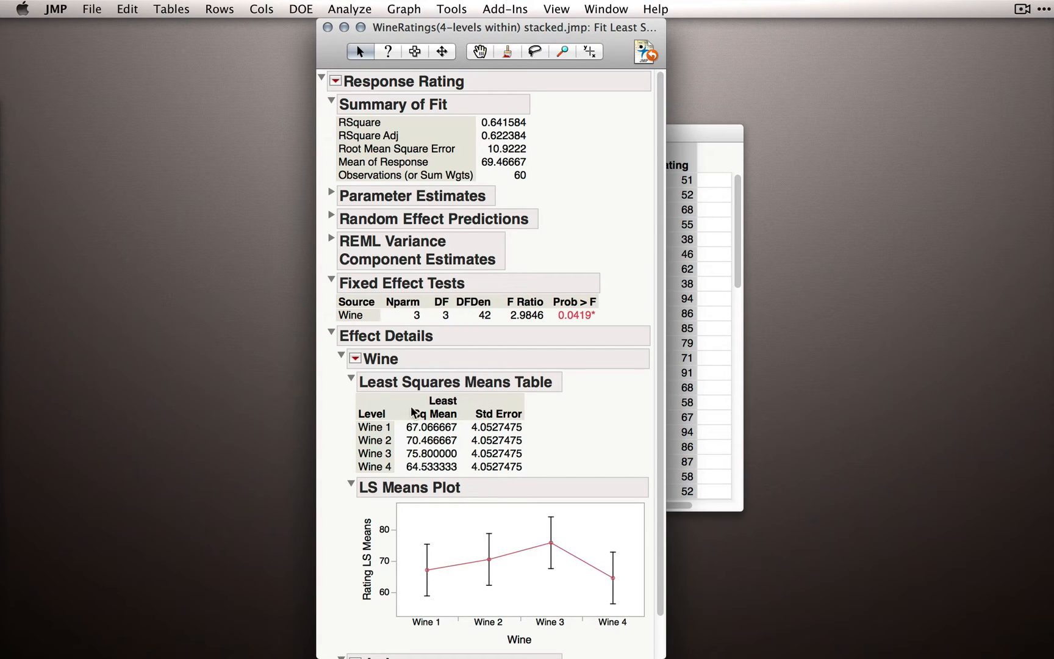
{"action": "mouse_move", "coordinate": [604, 447]}
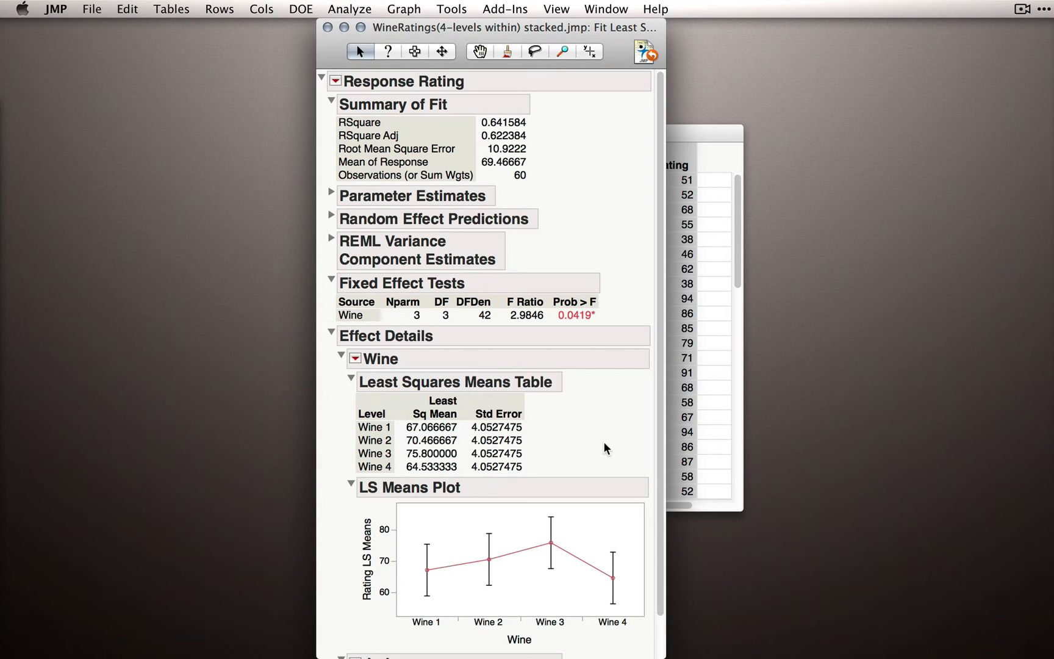
{"action": "mouse_move", "coordinate": [329, 335]}
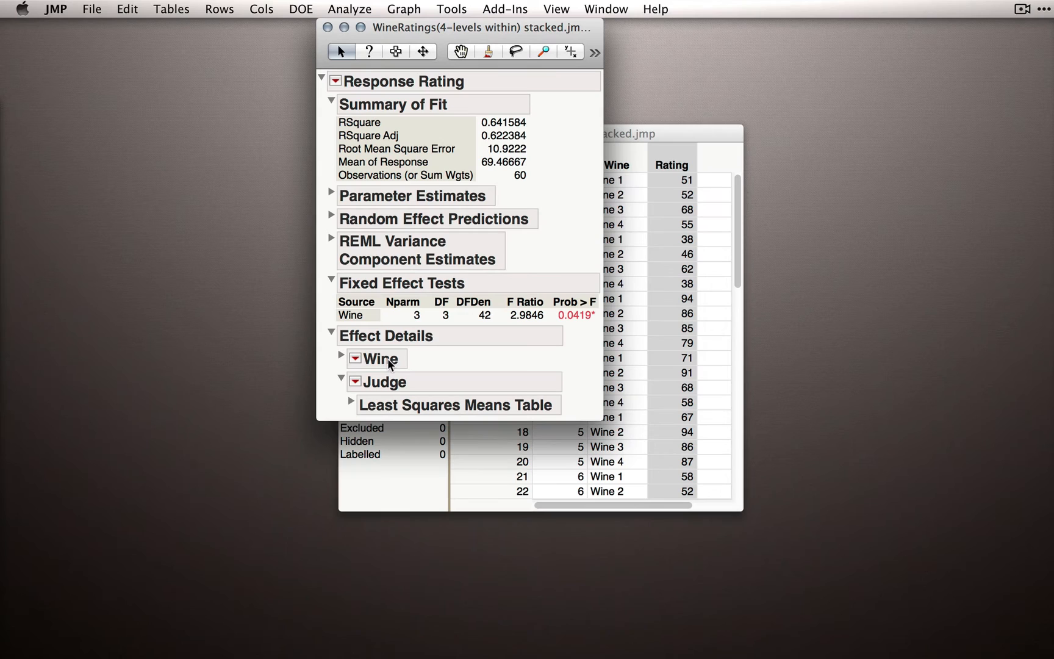
{"action": "mouse_move", "coordinate": [396, 389]}
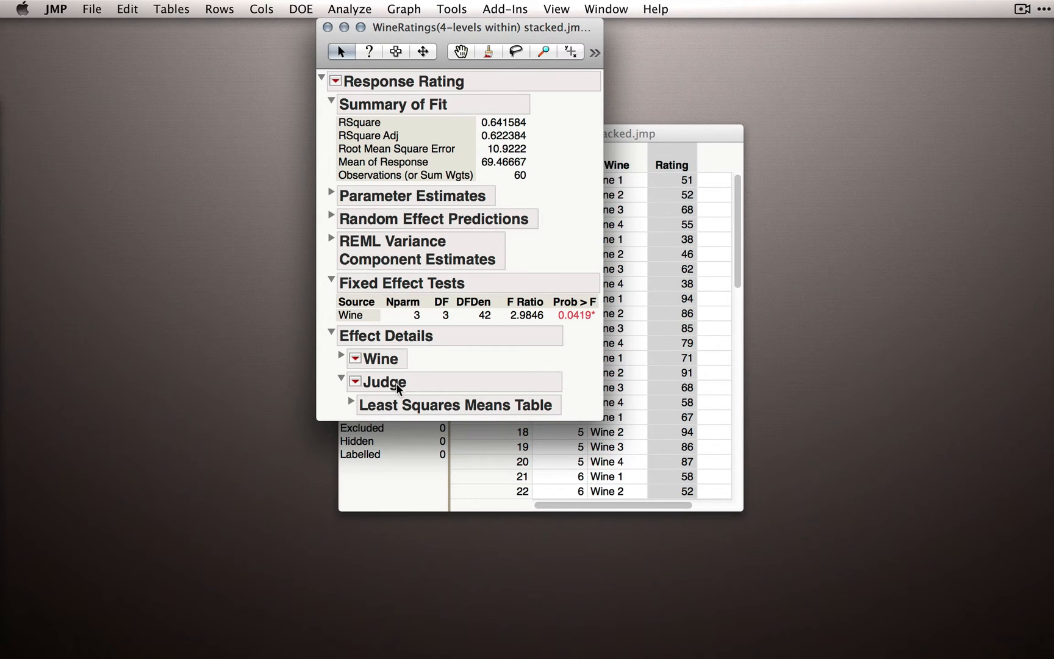
Expand the Judge least squares means and add an LS Means Plot for Judge
{"action": "left_click", "coordinate": [350, 405]}
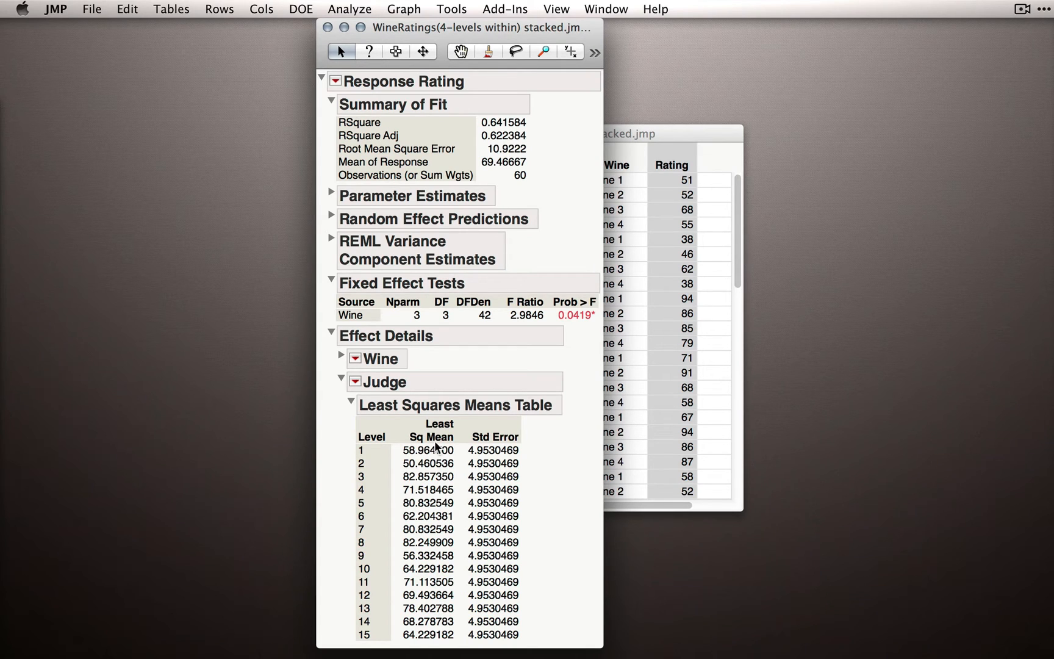
{"action": "mouse_move", "coordinate": [350, 410]}
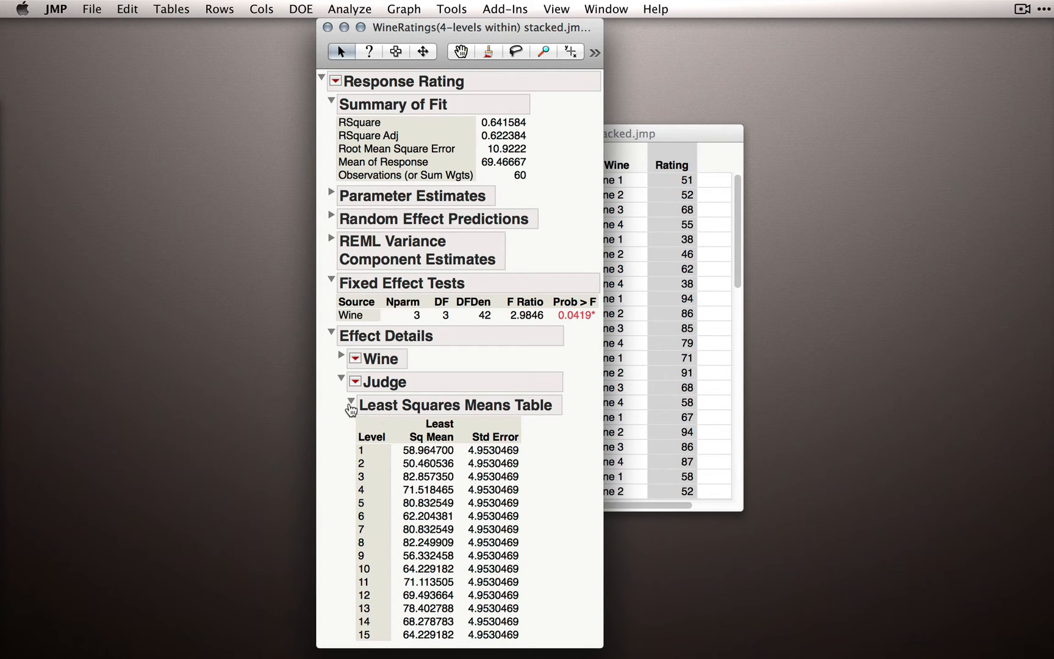
{"action": "left_click", "coordinate": [355, 381]}
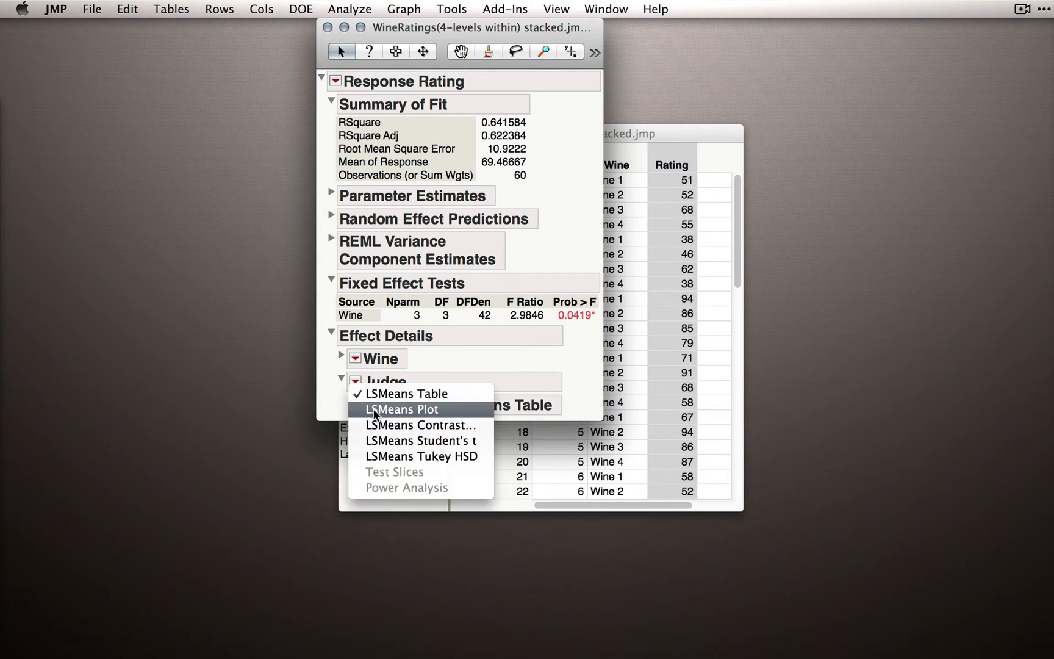
{"action": "left_click", "coordinate": [402, 409]}
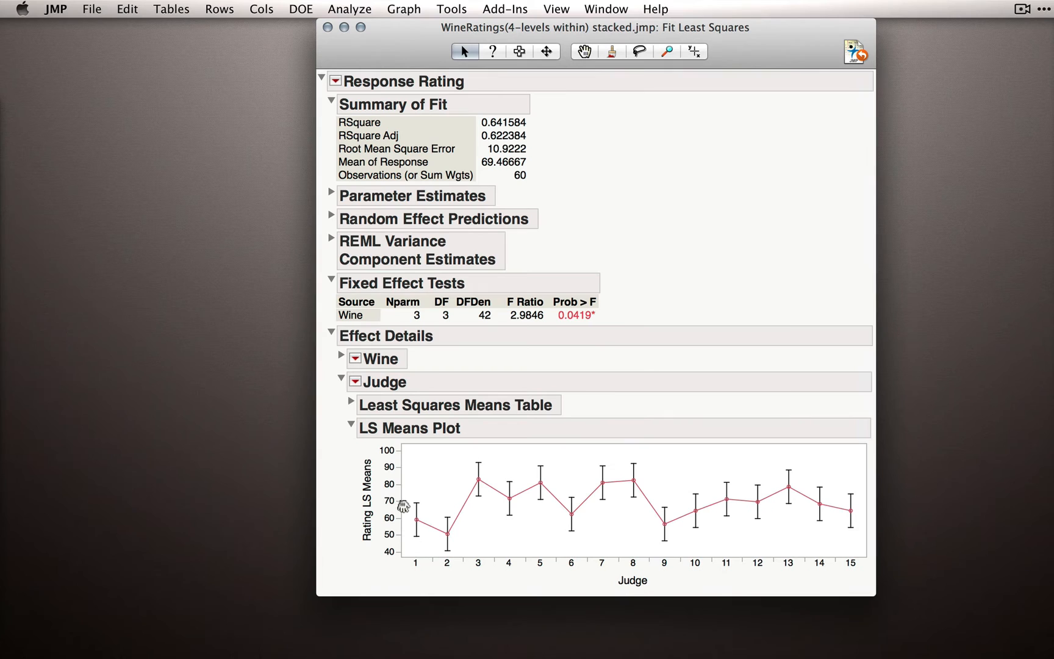
{"action": "mouse_move", "coordinate": [623, 540]}
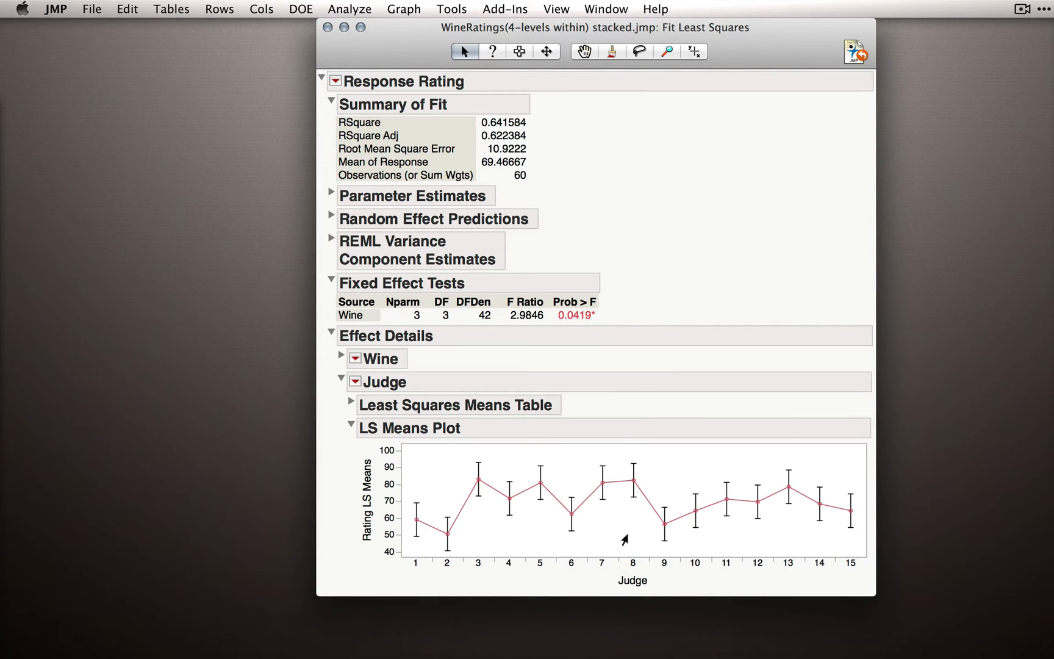
{"action": "mouse_move", "coordinate": [470, 533]}
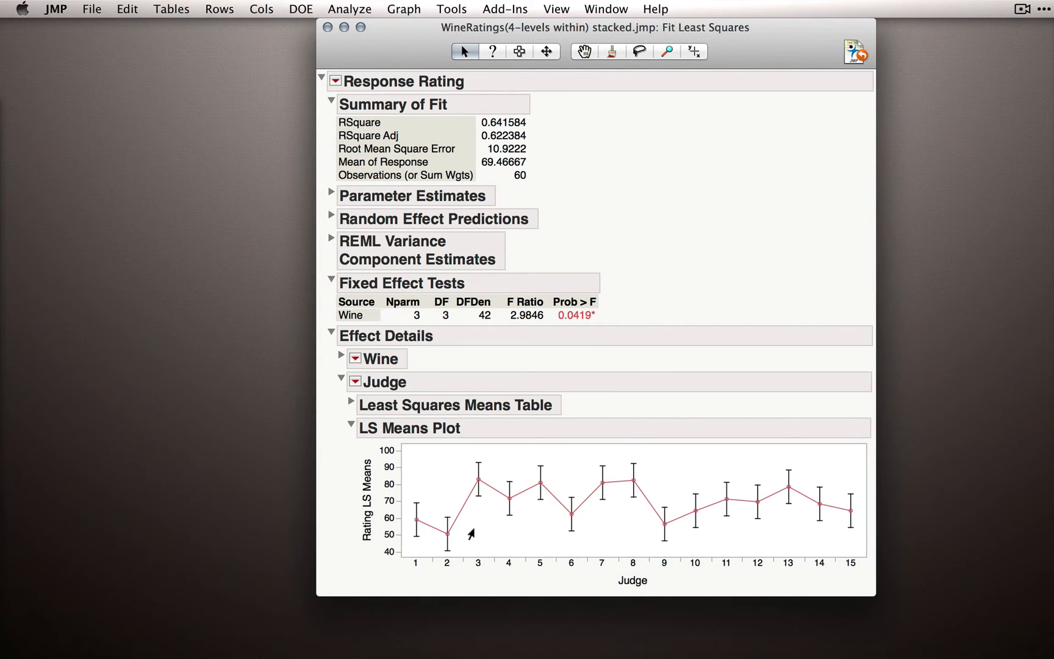
{"action": "mouse_move", "coordinate": [531, 524]}
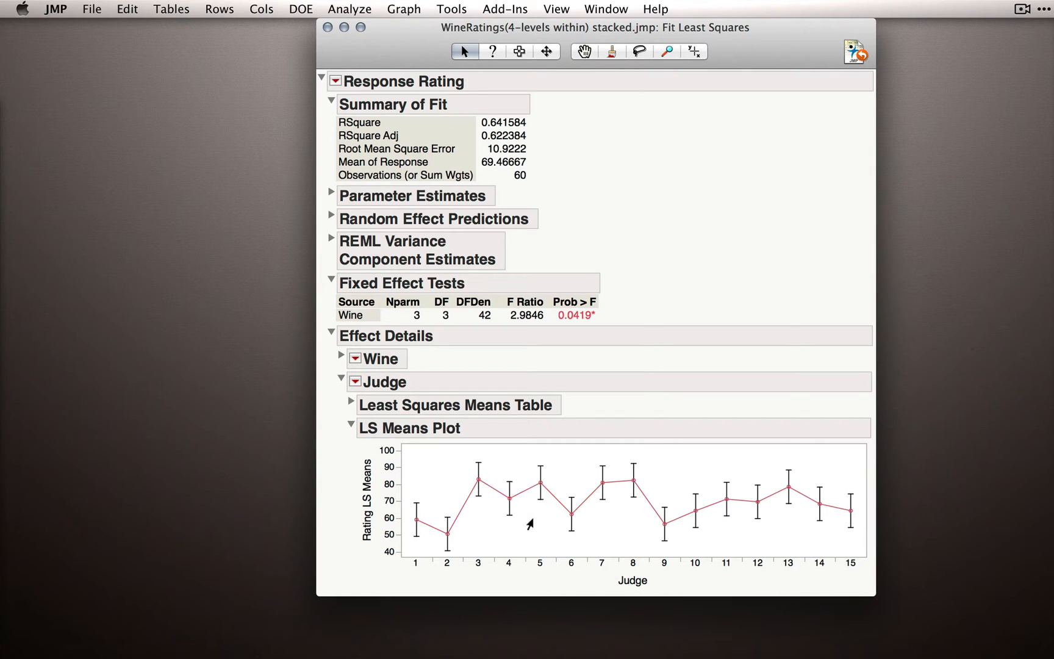
{"action": "mouse_move", "coordinate": [506, 538]}
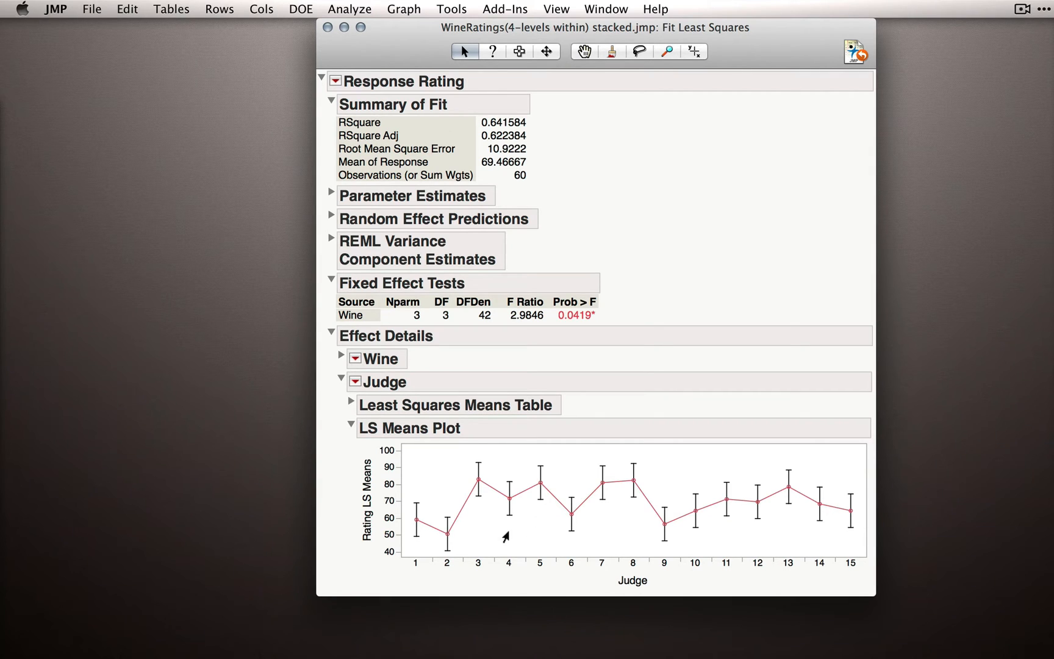
{"action": "mouse_move", "coordinate": [341, 384]}
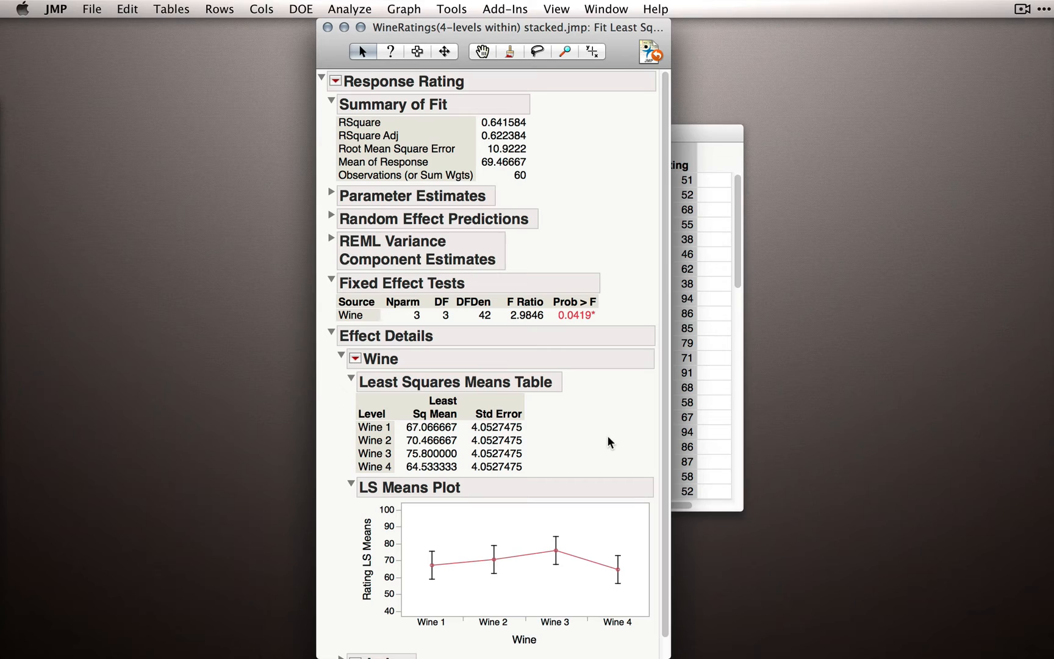
{"action": "mouse_move", "coordinate": [609, 446]}
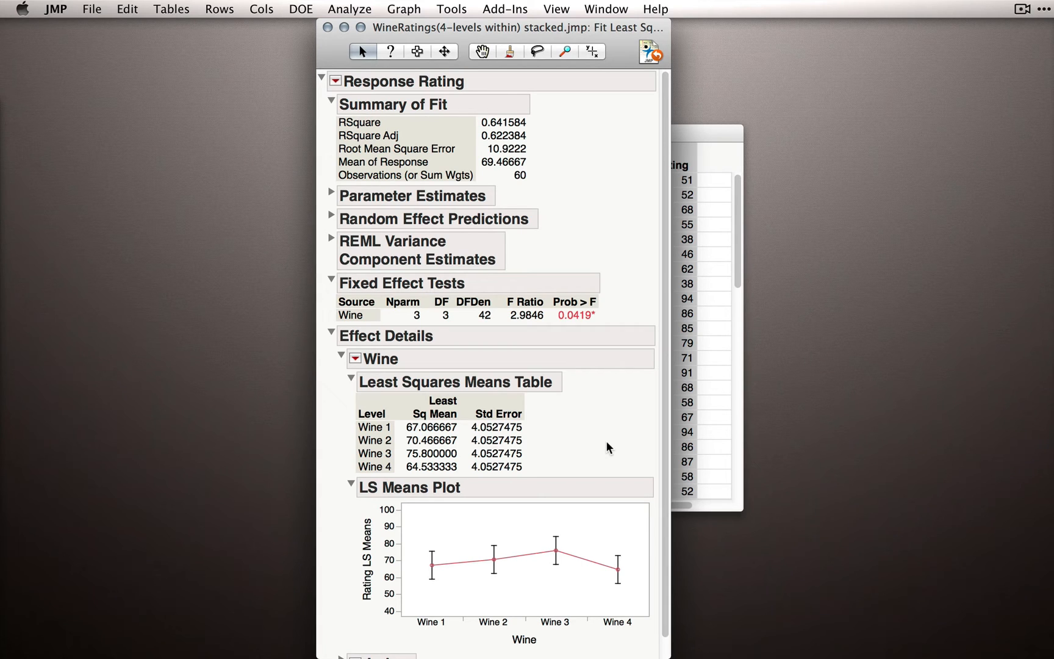
{"action": "mouse_move", "coordinate": [584, 437]}
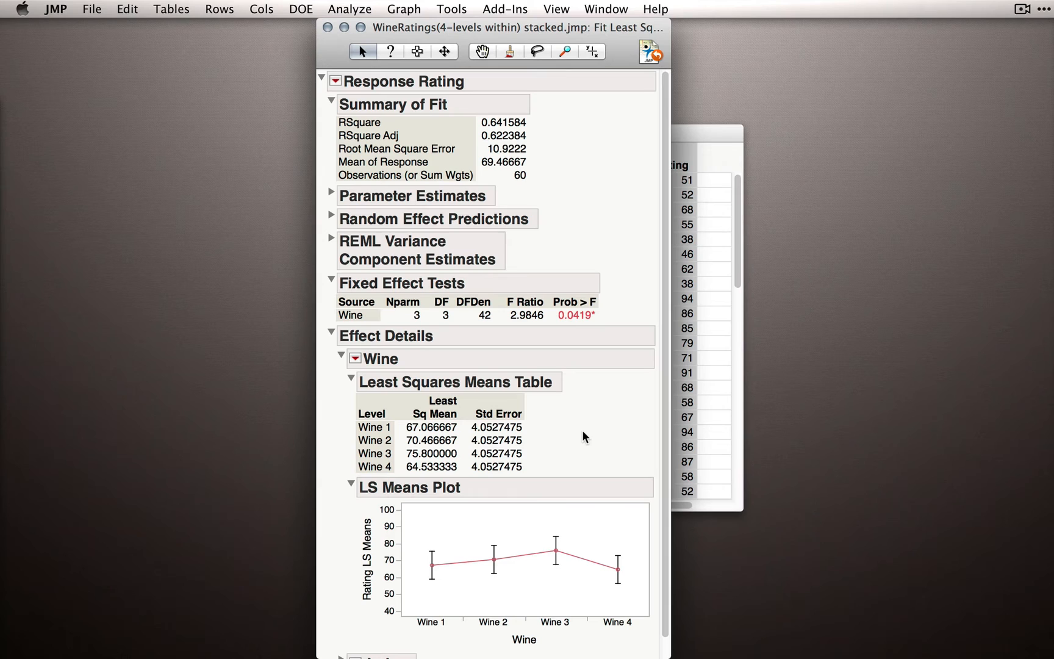
{"action": "mouse_move", "coordinate": [602, 427]}
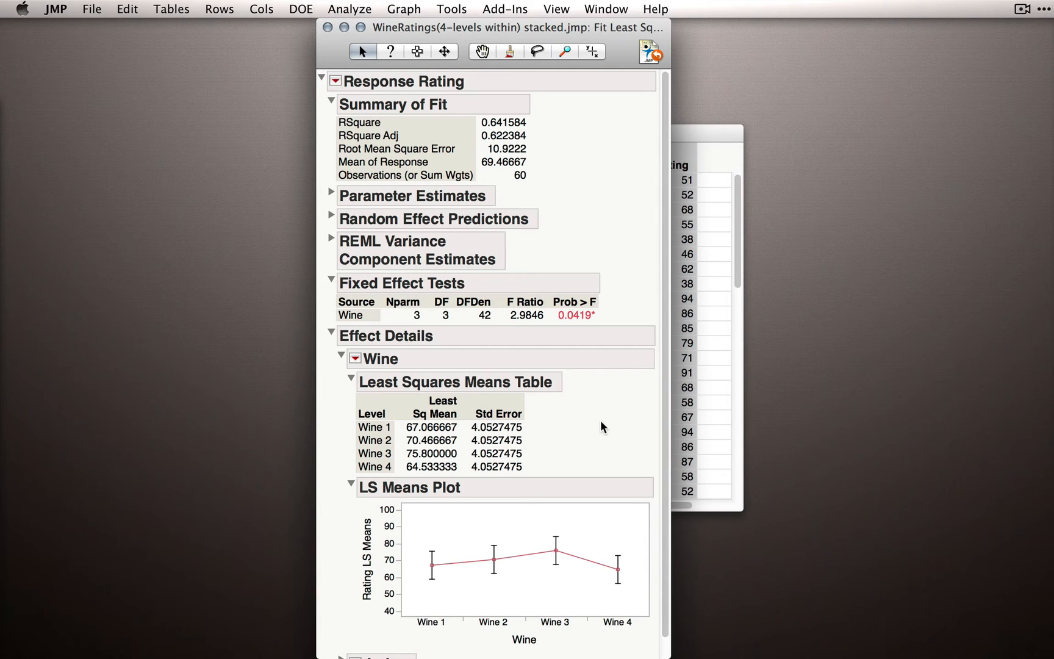
{"action": "mouse_move", "coordinate": [642, 426]}
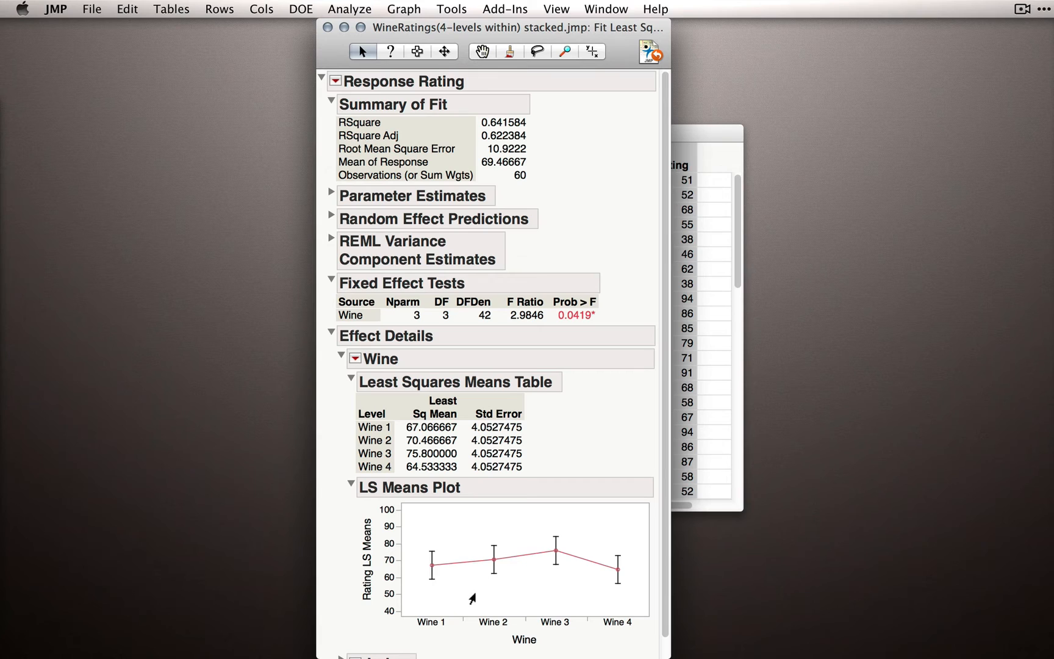
{"action": "mouse_move", "coordinate": [524, 488]}
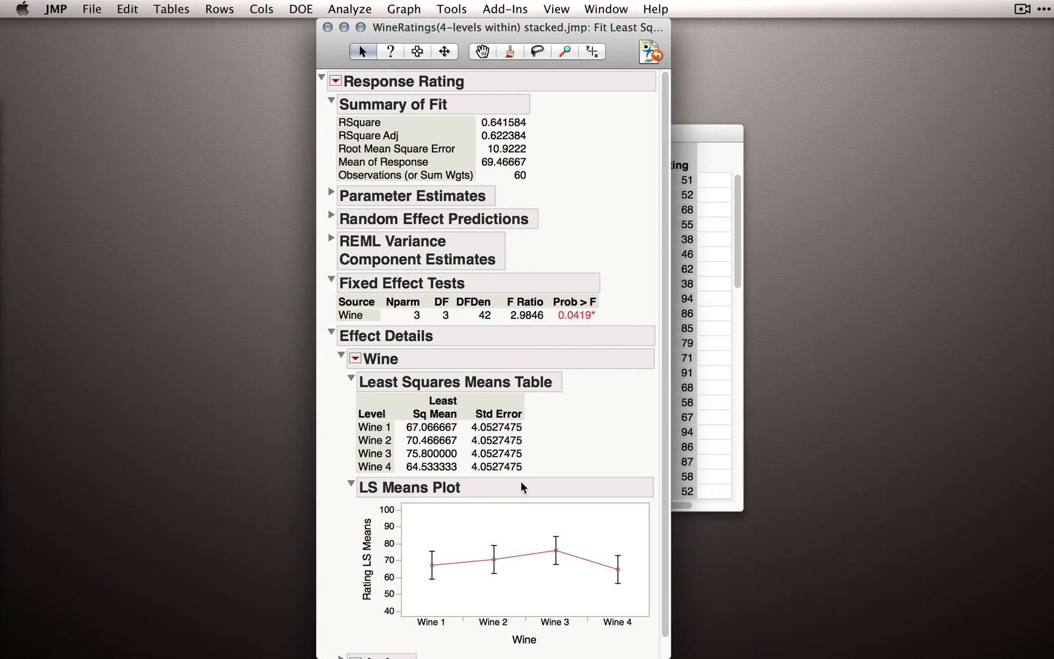
{"action": "mouse_move", "coordinate": [568, 449]}
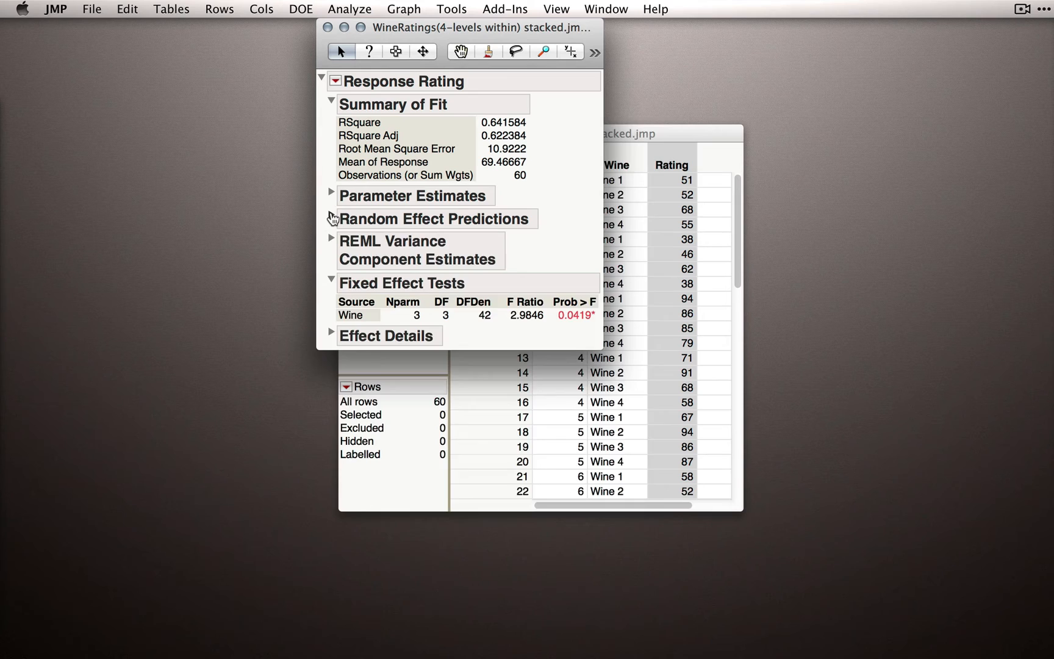
Collapse Random Effect Predictions and expand REML Variance Component Estimates
{"action": "left_click", "coordinate": [341, 217]}
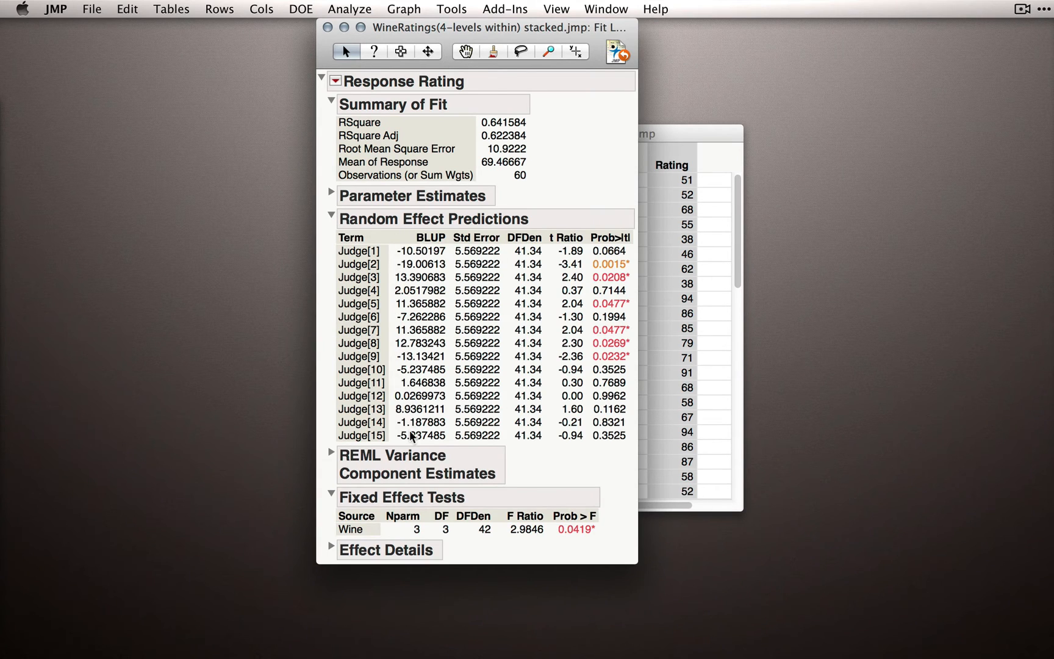
{"action": "mouse_move", "coordinate": [414, 251]}
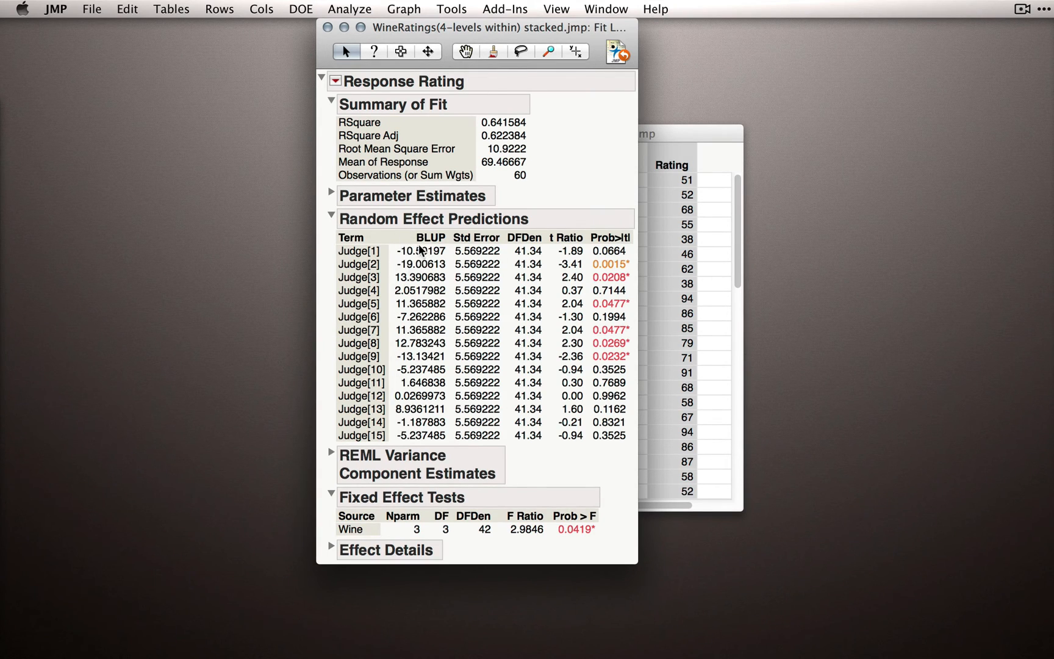
{"action": "mouse_move", "coordinate": [417, 252]}
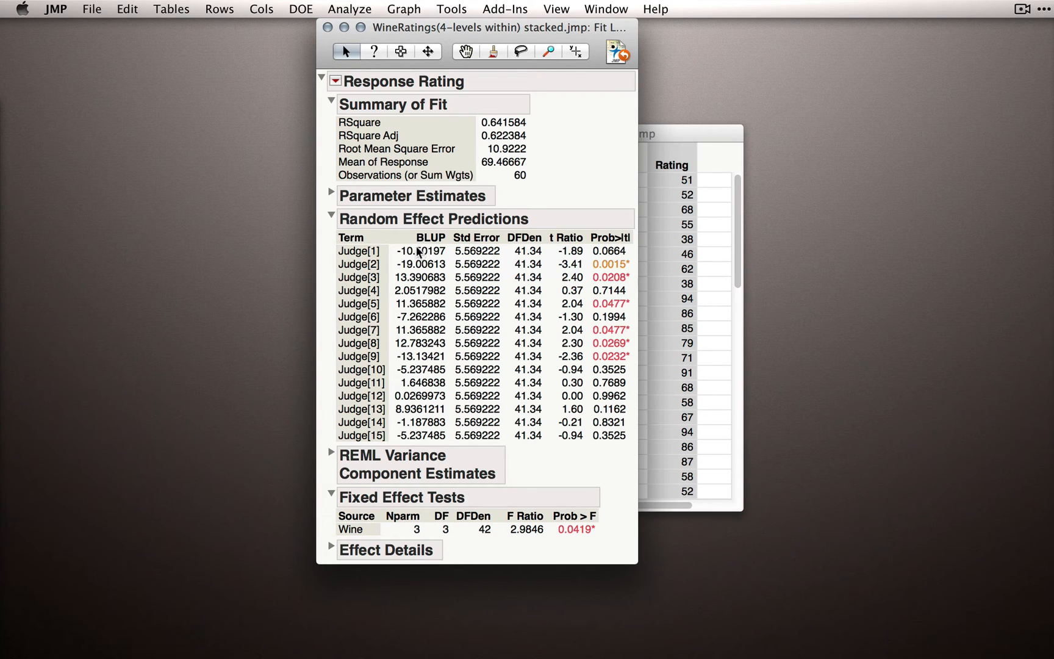
{"action": "mouse_move", "coordinate": [417, 258]}
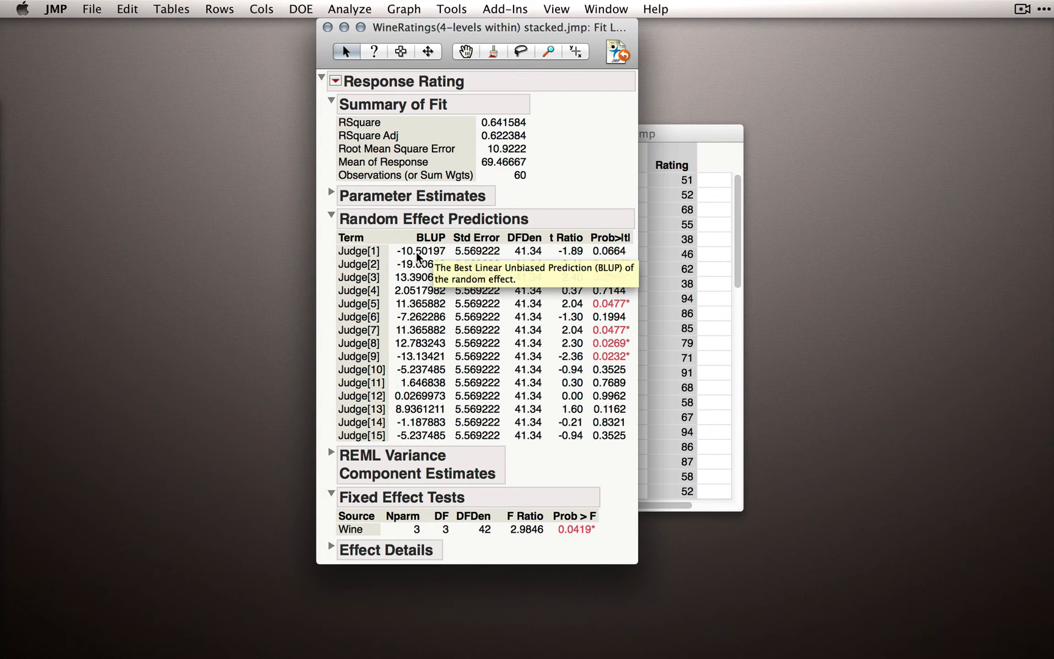
{"action": "mouse_move", "coordinate": [511, 186]}
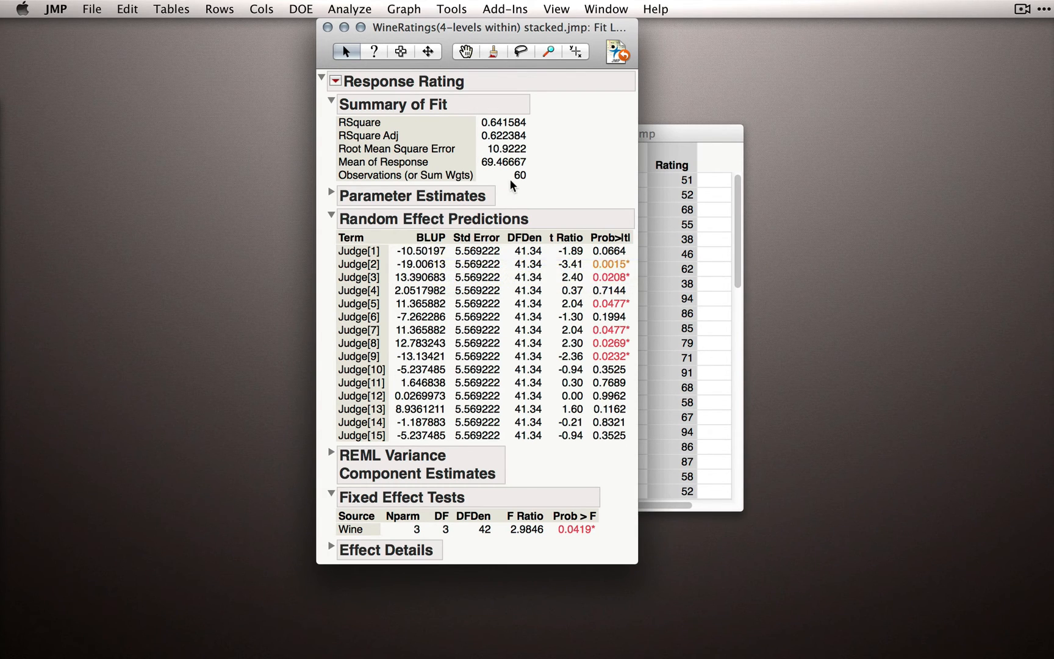
{"action": "mouse_move", "coordinate": [521, 191]}
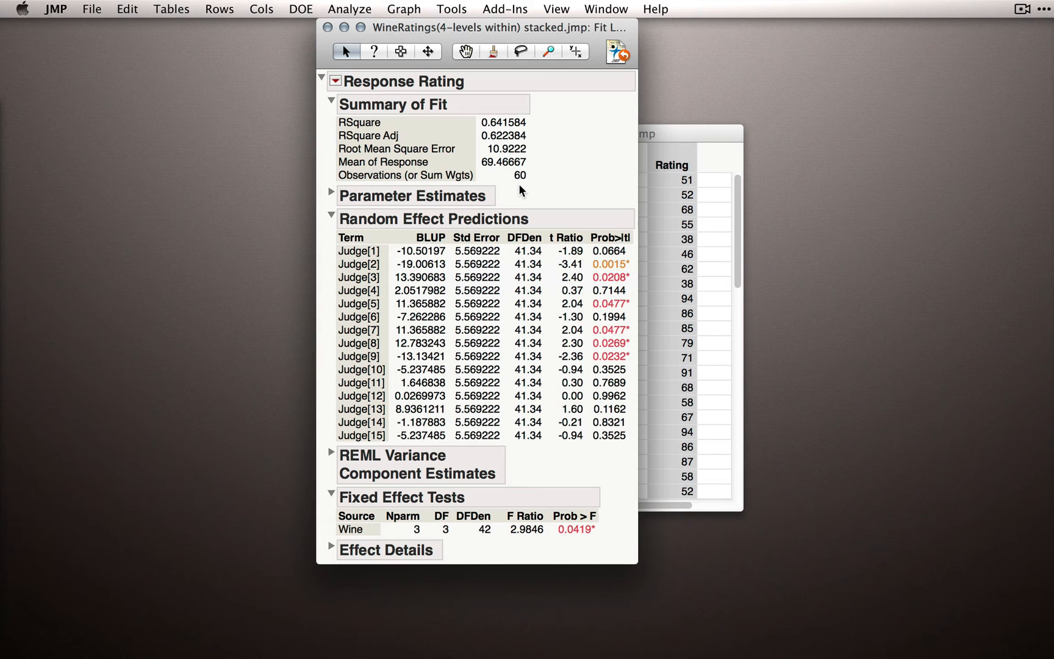
{"action": "mouse_move", "coordinate": [469, 220]}
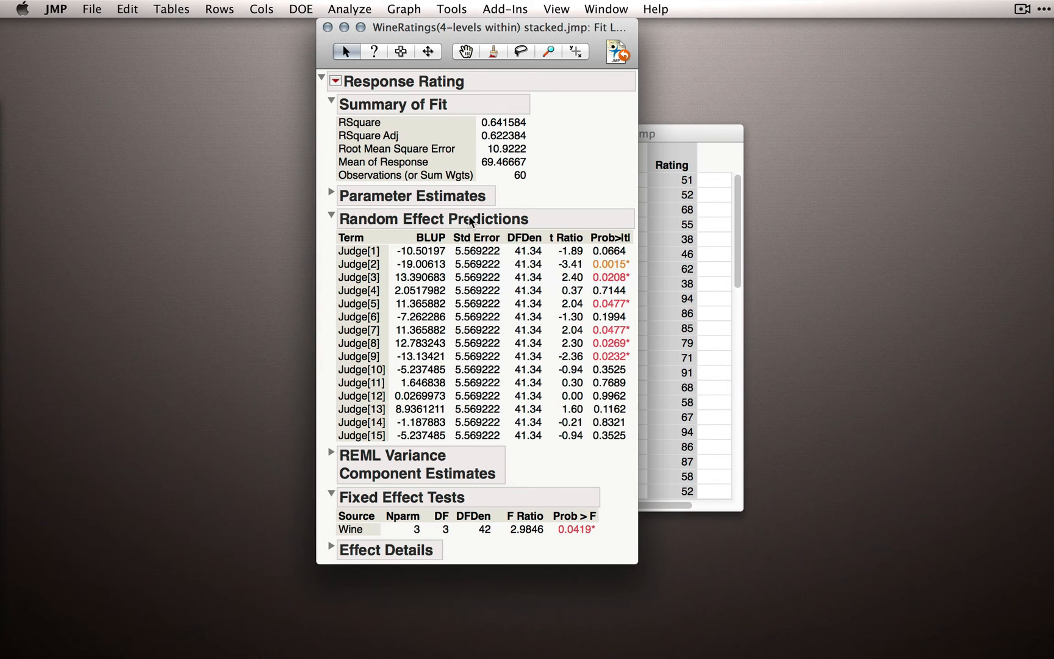
{"action": "mouse_move", "coordinate": [368, 217]}
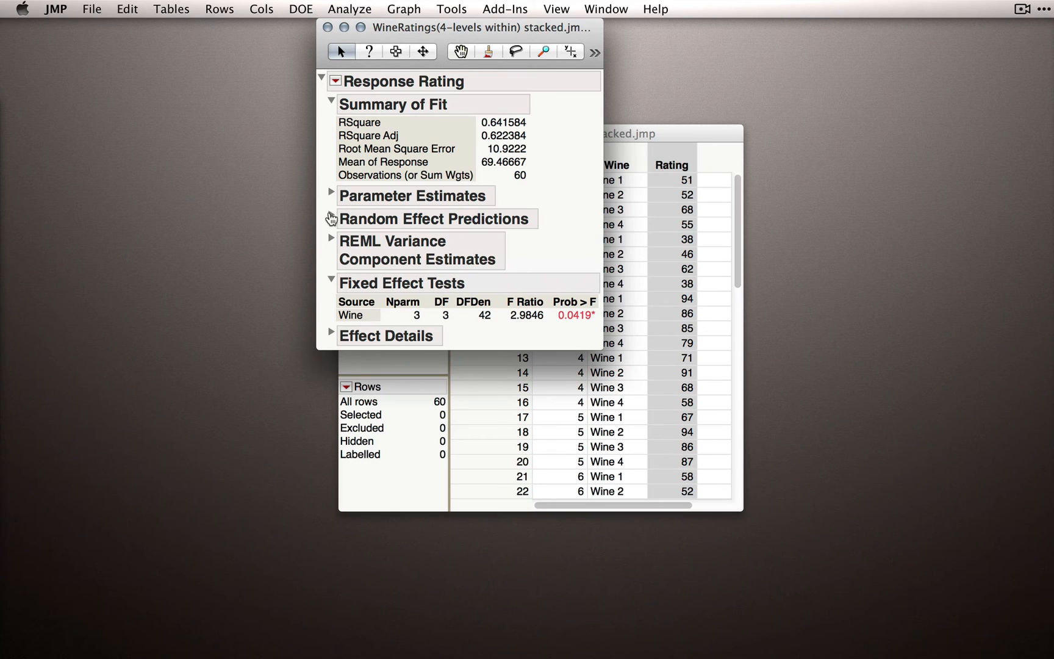
{"action": "mouse_move", "coordinate": [481, 232]}
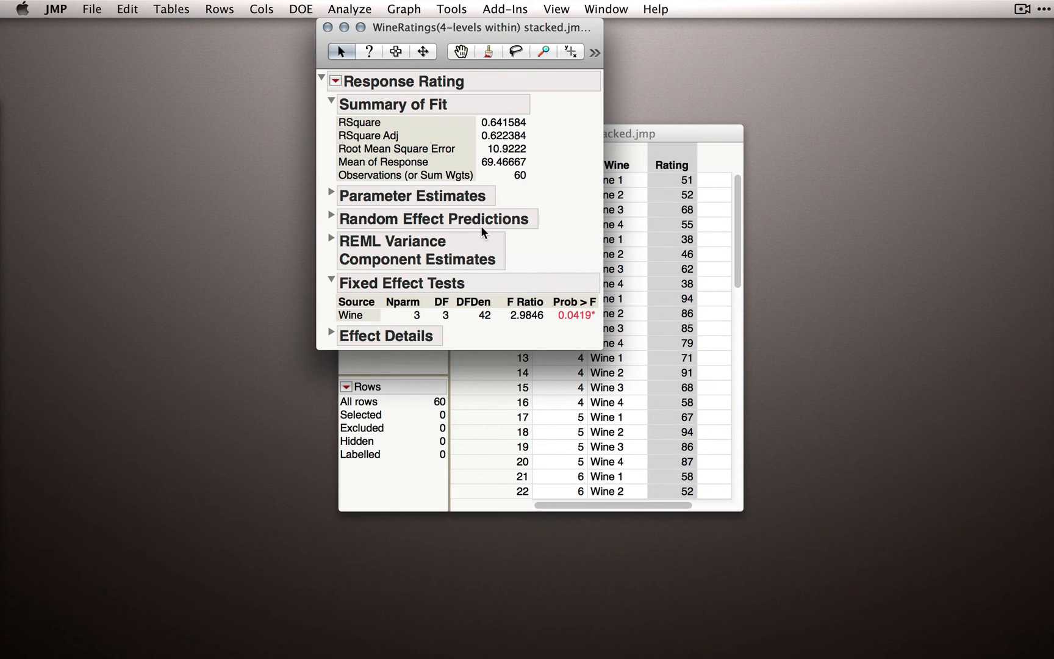
{"action": "mouse_move", "coordinate": [336, 248]}
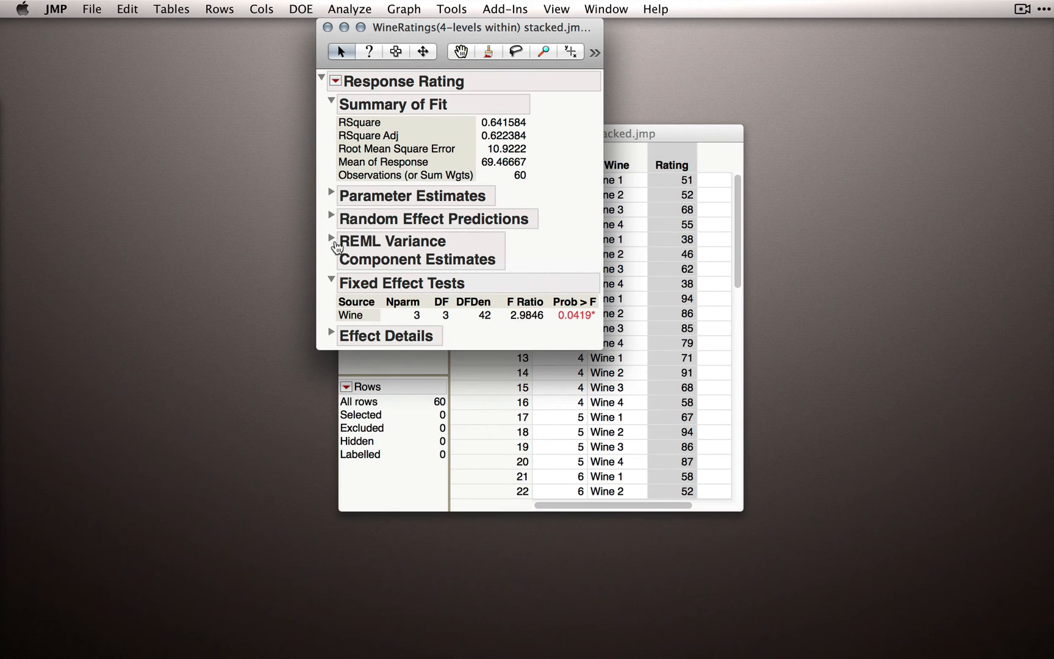
{"action": "left_click", "coordinate": [332, 239]}
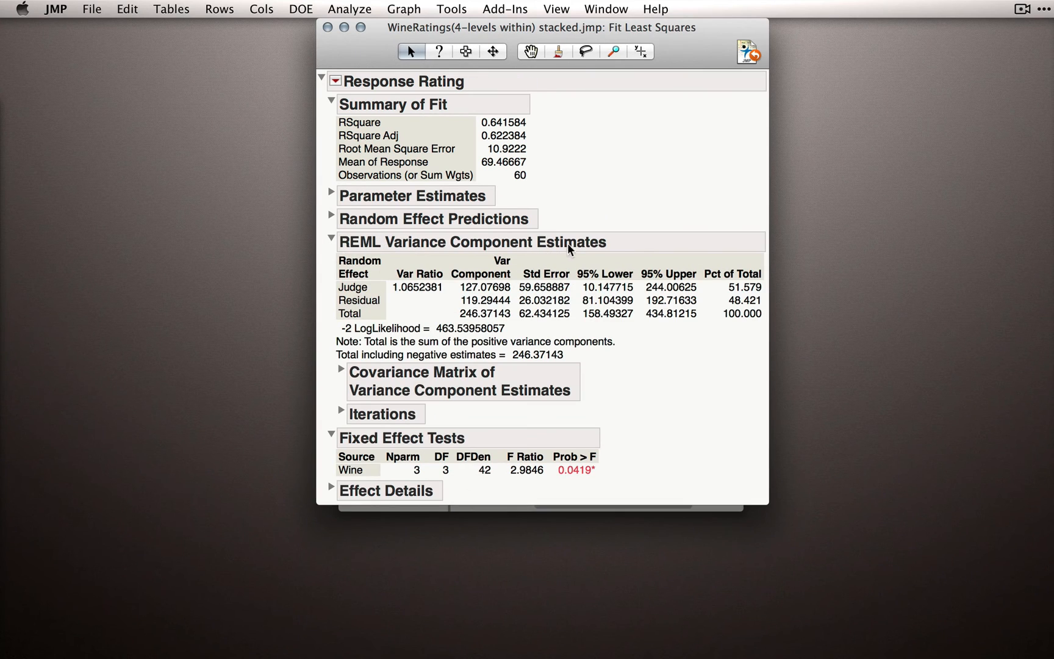
{"action": "mouse_move", "coordinate": [633, 251]}
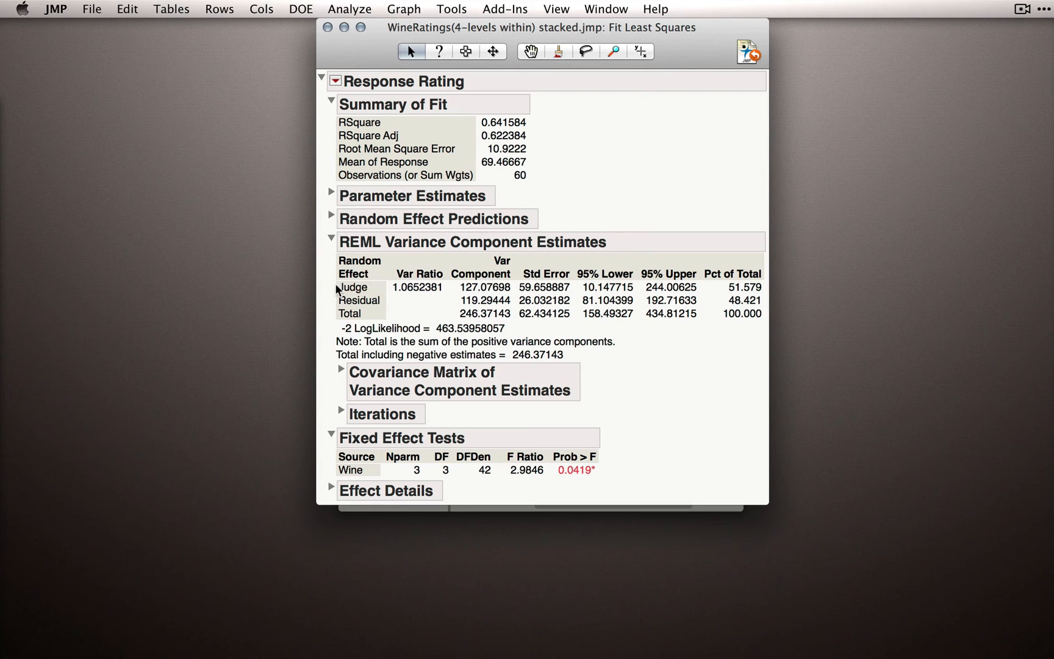
{"action": "mouse_move", "coordinate": [428, 286]}
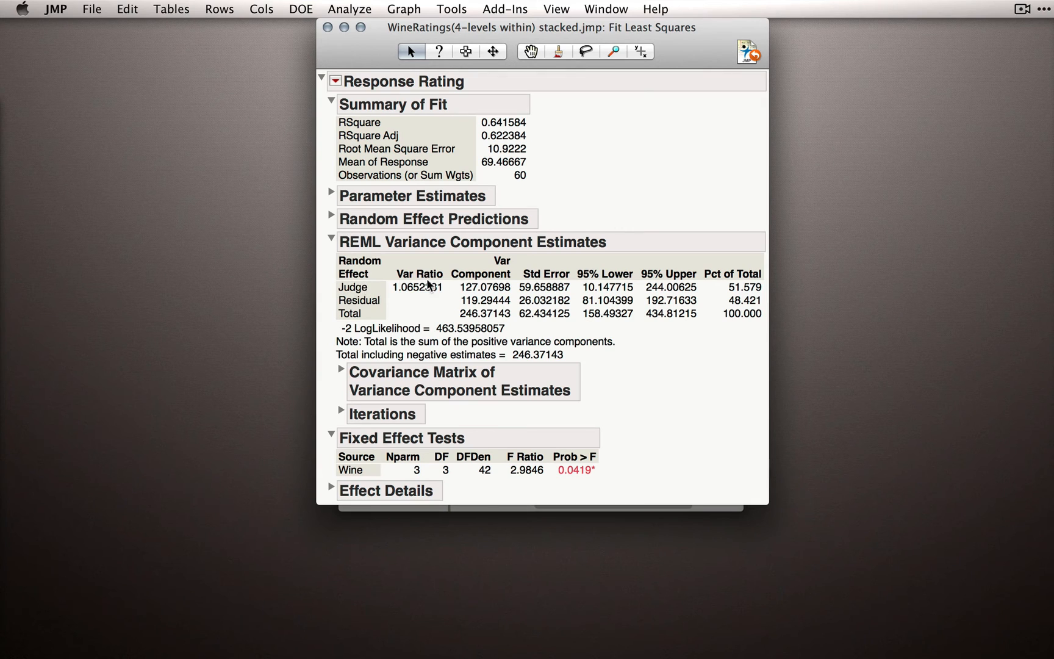
{"action": "mouse_move", "coordinate": [498, 296]}
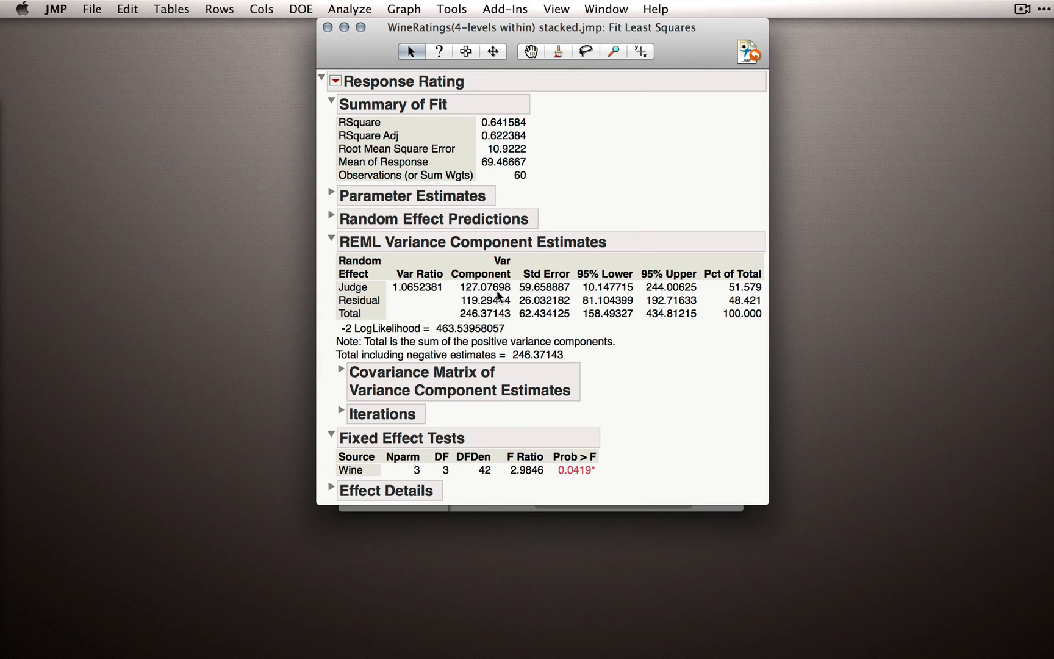
{"action": "mouse_move", "coordinate": [494, 296]}
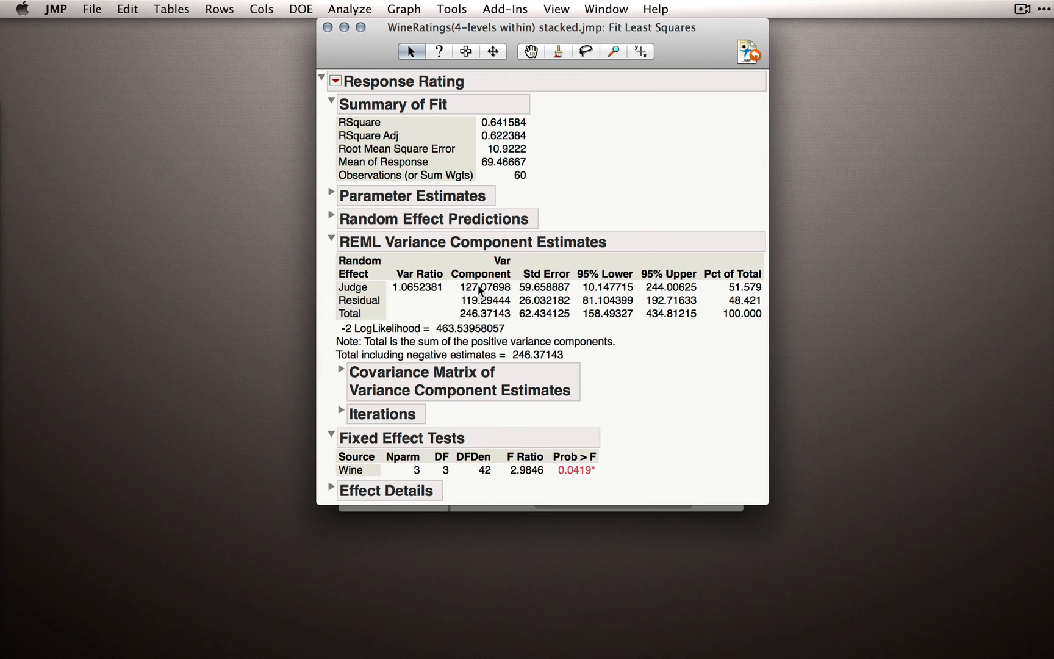
{"action": "mouse_move", "coordinate": [457, 278]}
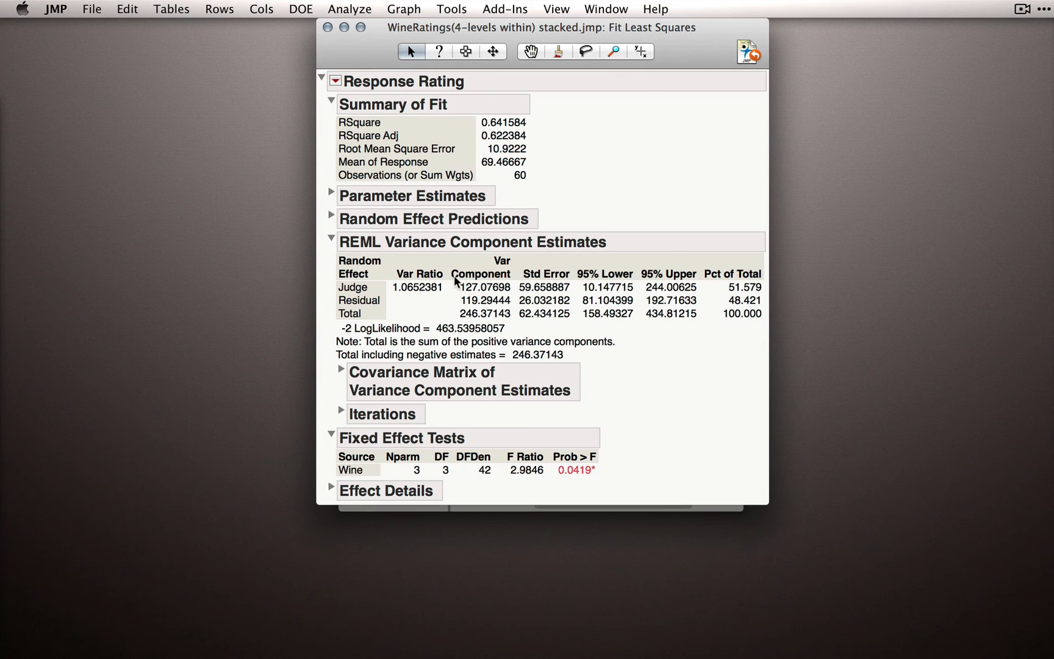
{"action": "mouse_move", "coordinate": [462, 288]}
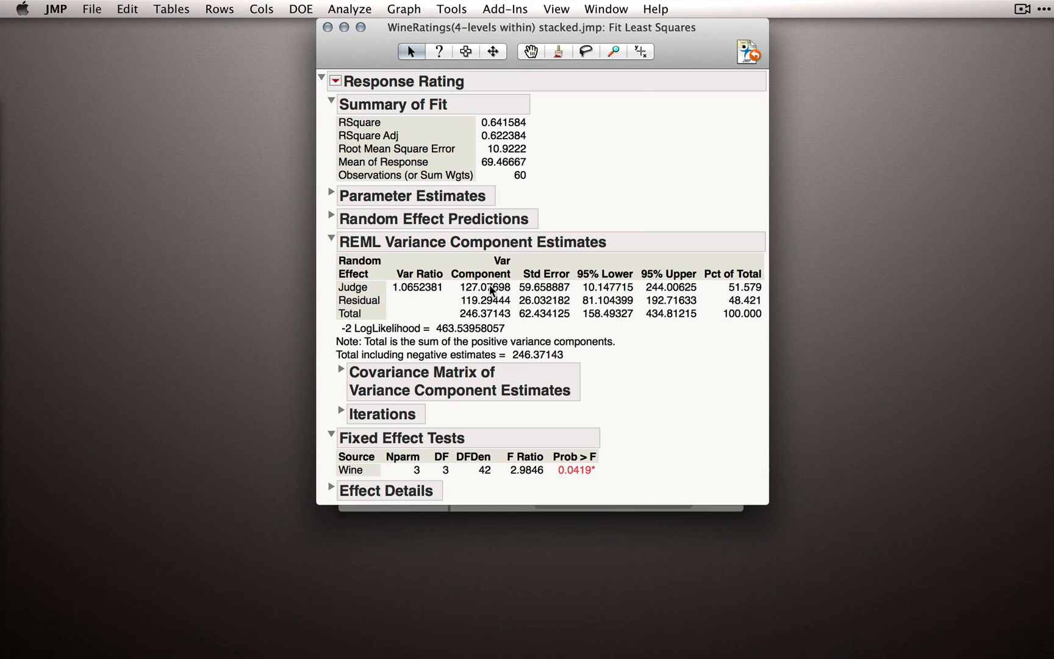
{"action": "mouse_move", "coordinate": [747, 294]}
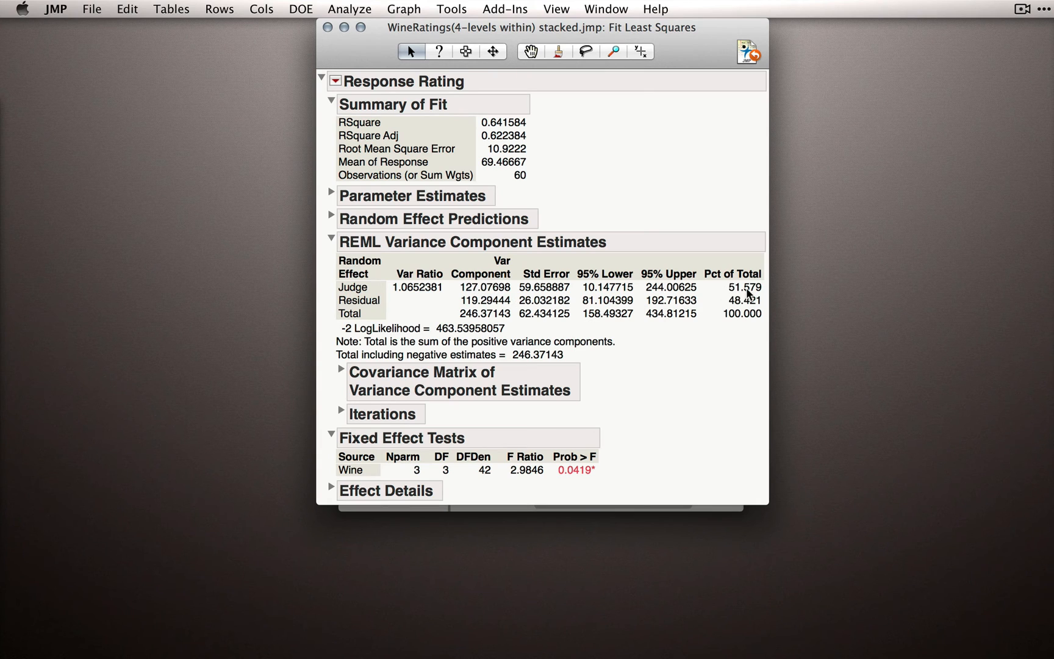
{"action": "mouse_move", "coordinate": [701, 219]}
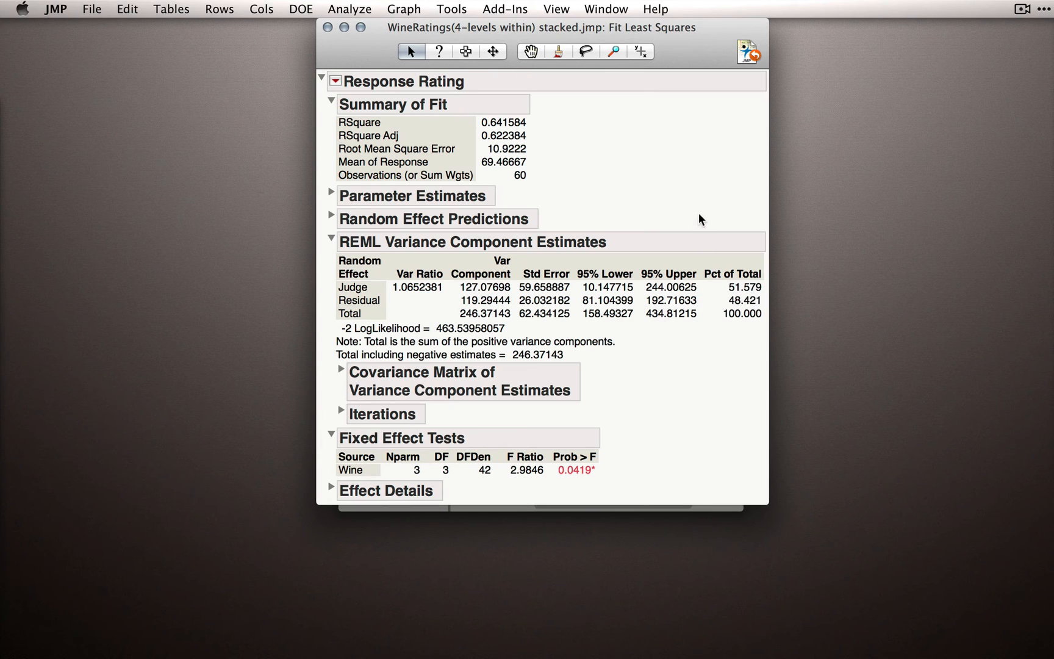
{"action": "mouse_move", "coordinate": [588, 141]}
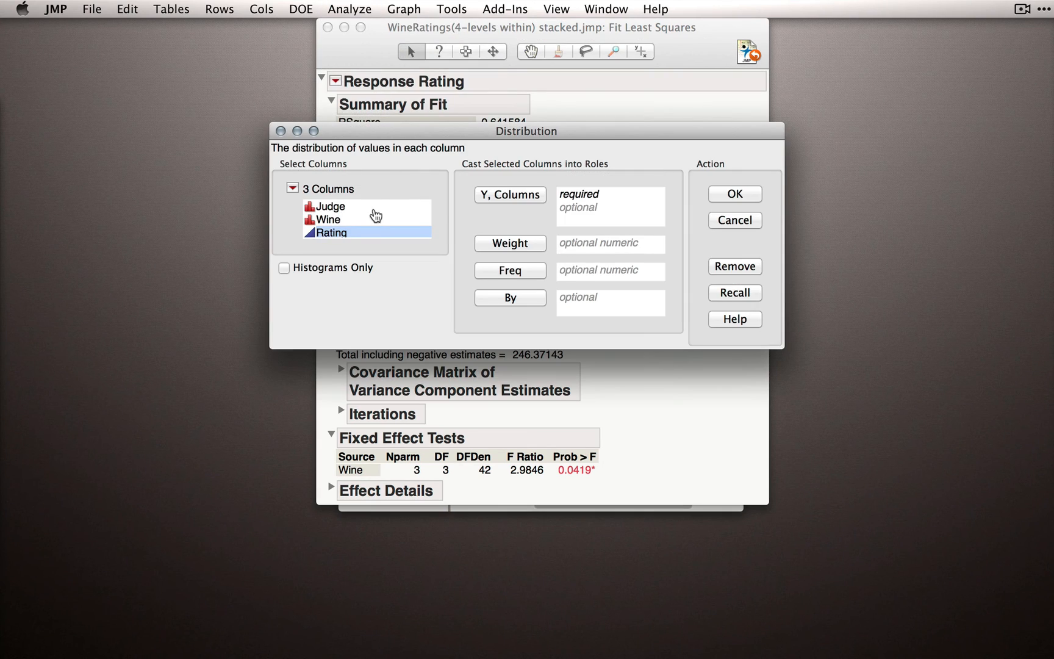
Run the Distribution report for Rating
{"action": "left_click", "coordinate": [733, 194]}
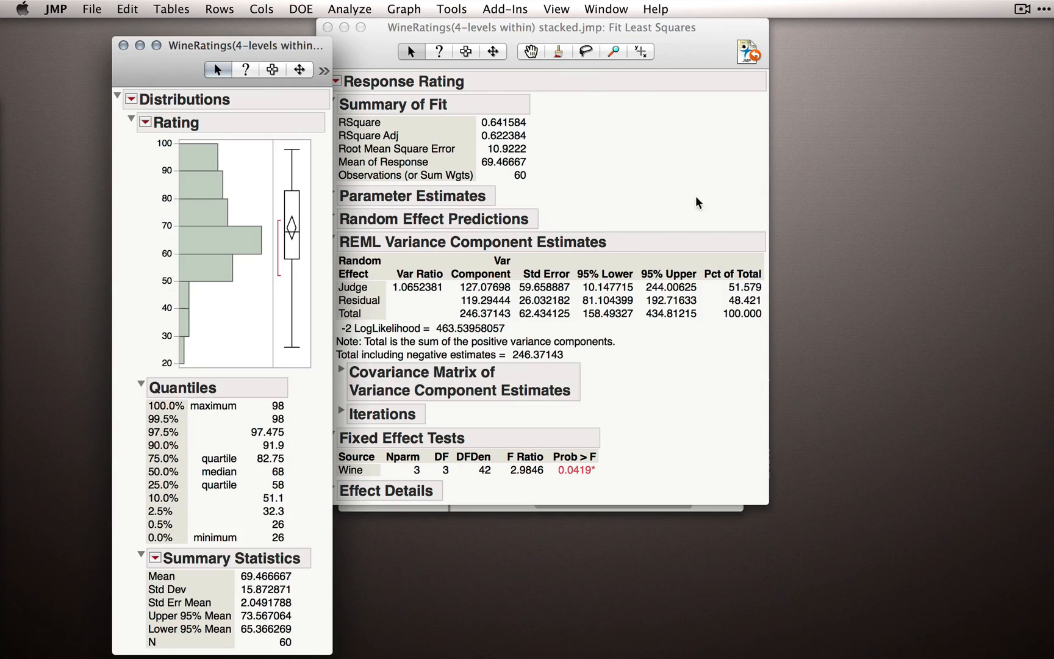
{"action": "mouse_move", "coordinate": [717, 301]}
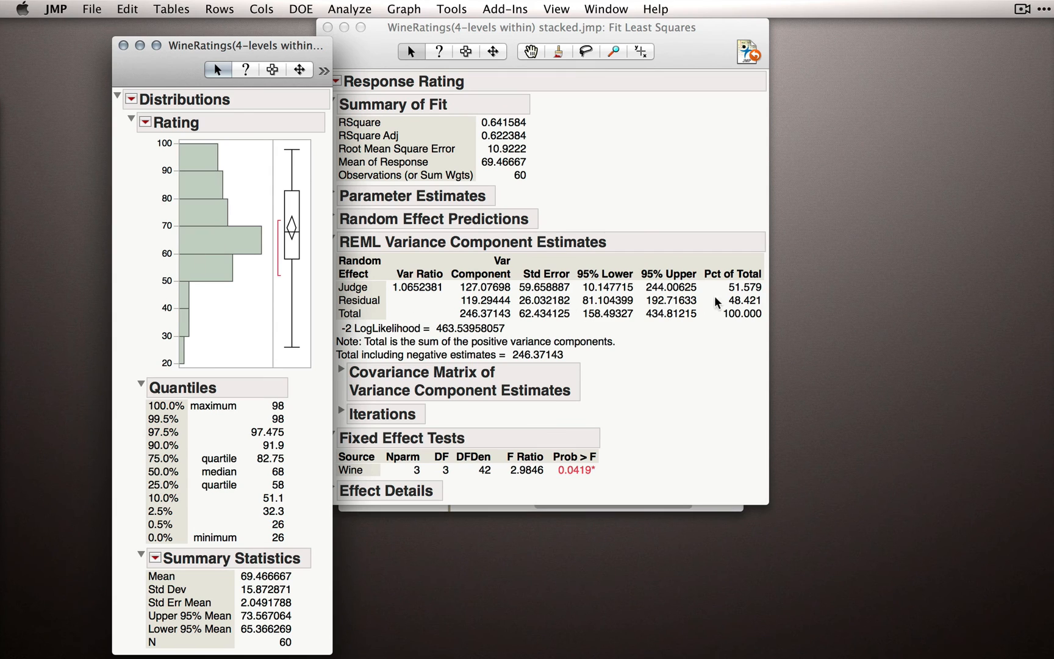
{"action": "mouse_move", "coordinate": [739, 295]}
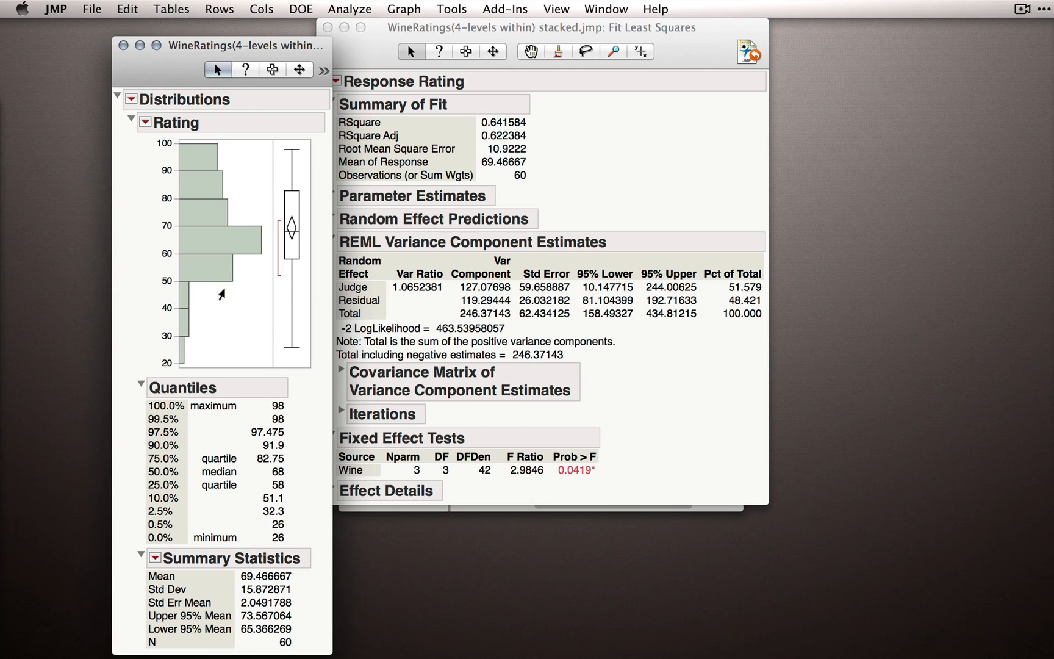
{"action": "mouse_move", "coordinate": [206, 316]}
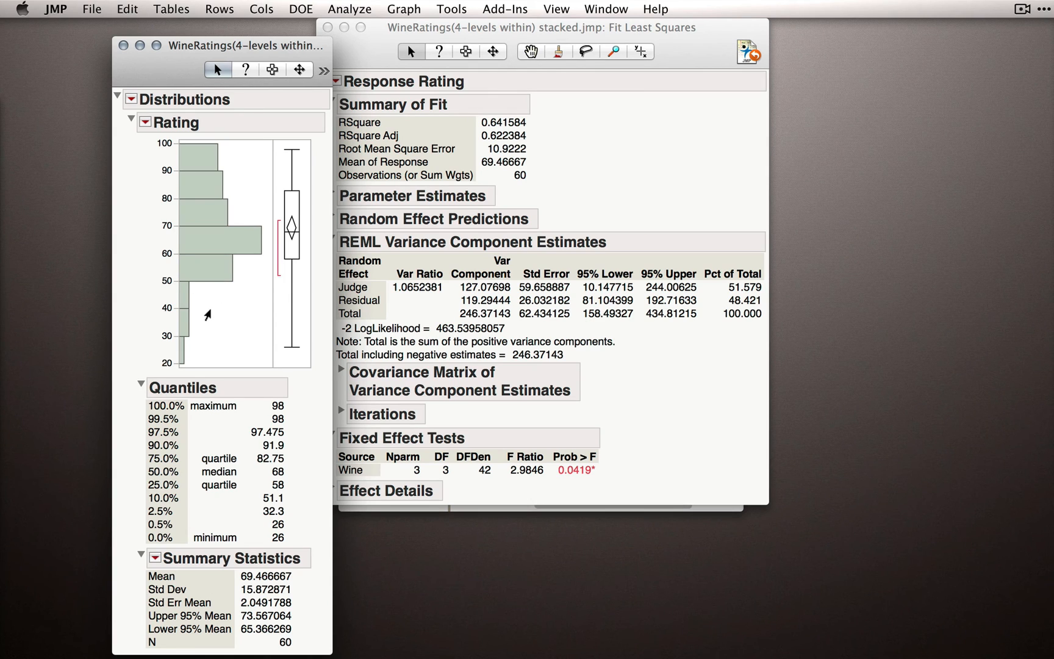
{"action": "mouse_move", "coordinate": [195, 127]}
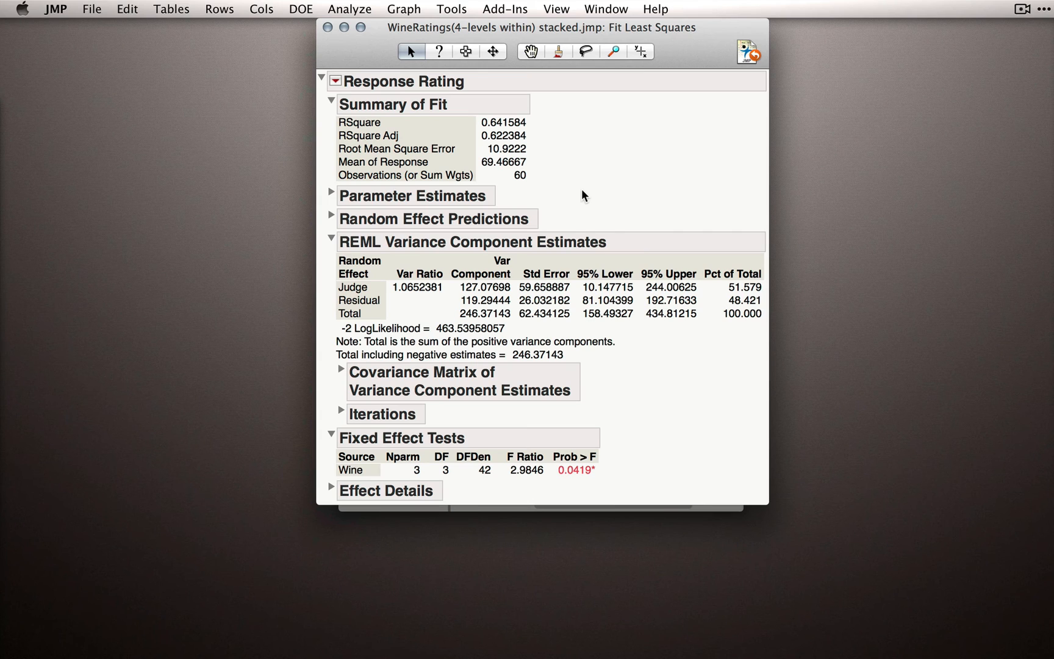
{"action": "mouse_move", "coordinate": [740, 291]}
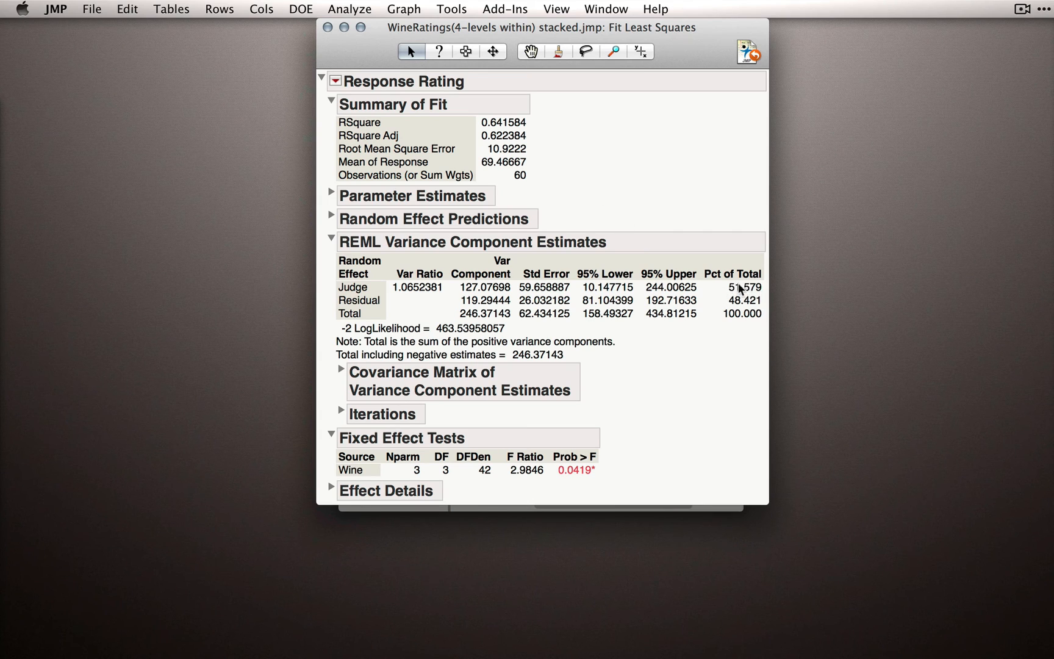
{"action": "mouse_move", "coordinate": [594, 211]}
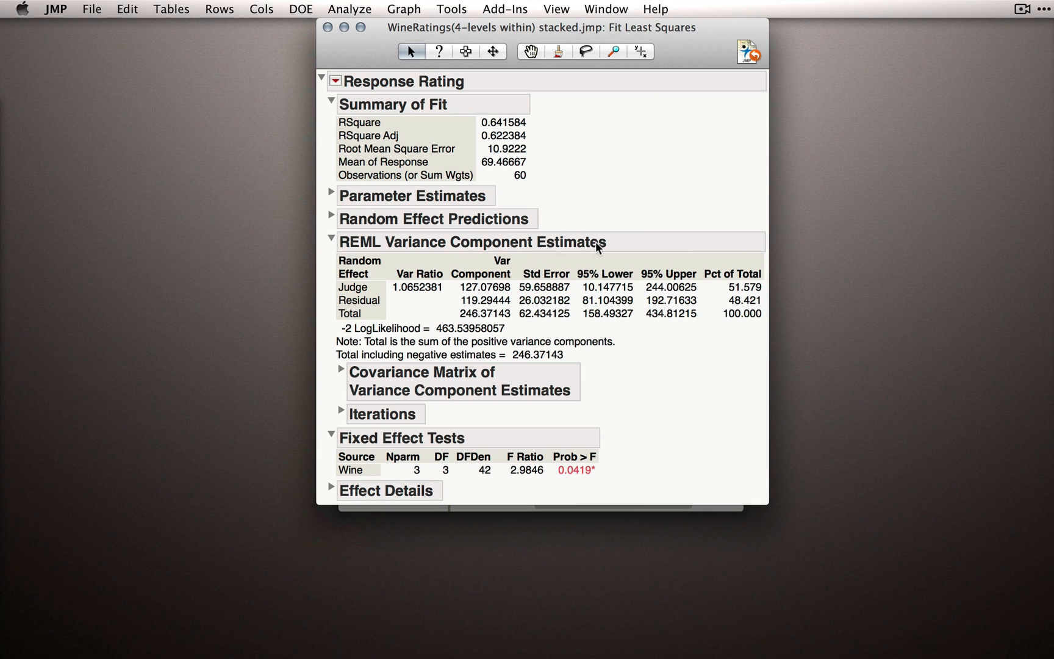
{"action": "mouse_move", "coordinate": [363, 299]}
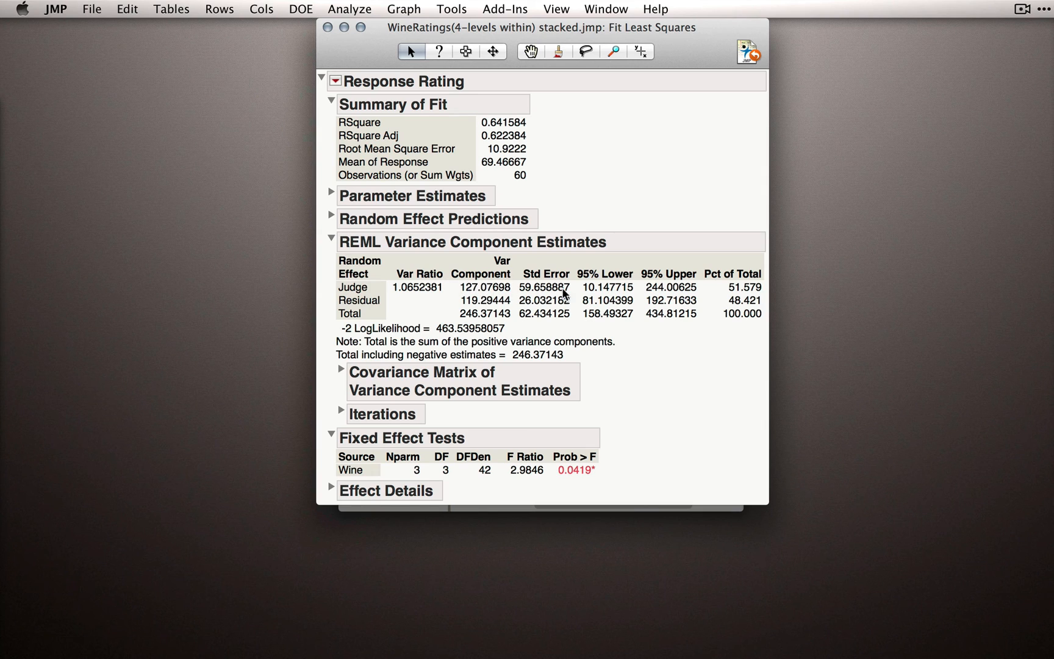
{"action": "mouse_move", "coordinate": [725, 288]}
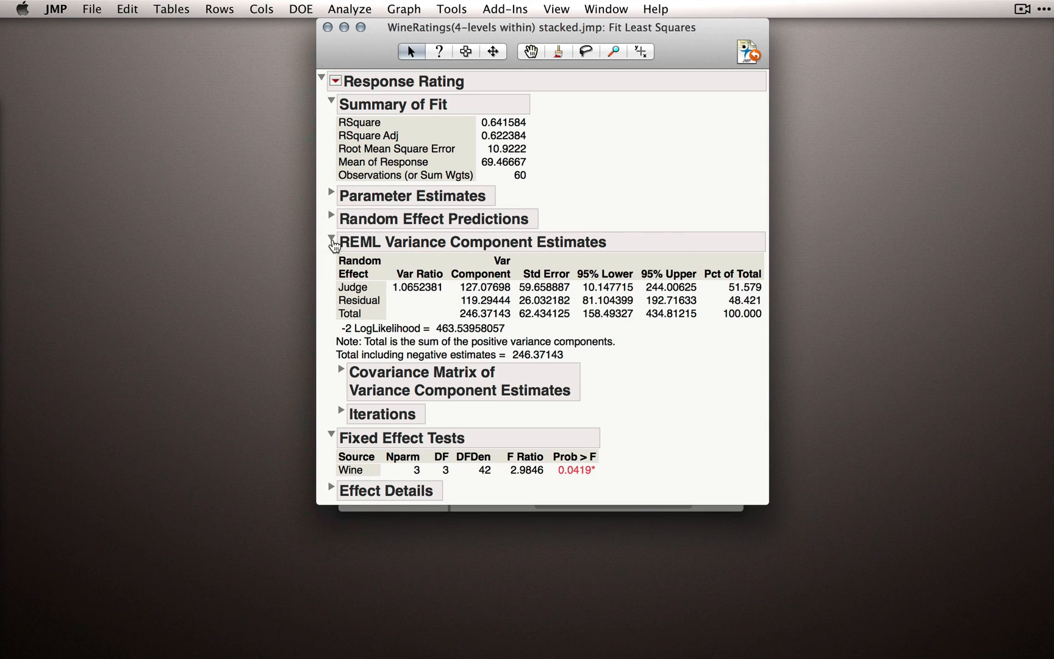
Collapse the REML Variance Component Estimates section
{"action": "left_click", "coordinate": [331, 239]}
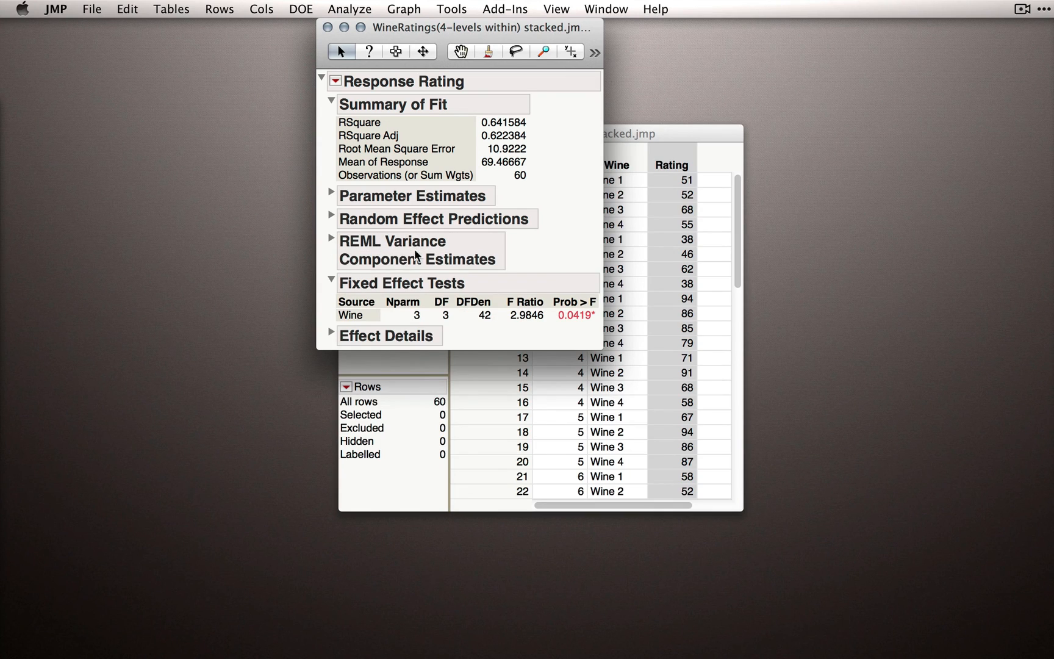
{"action": "mouse_move", "coordinate": [528, 252]}
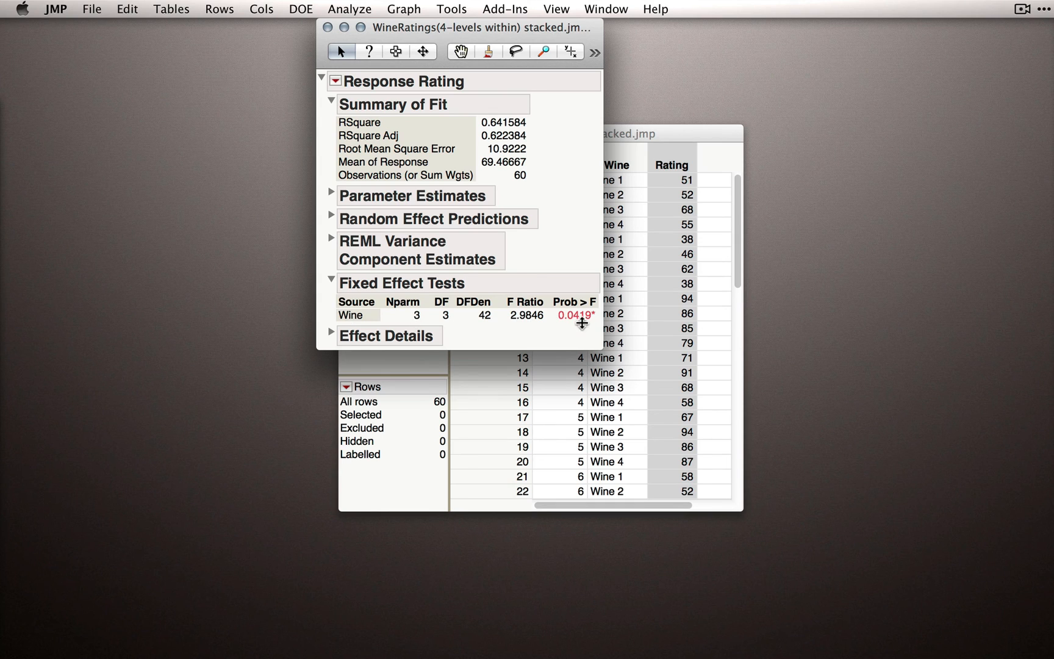
{"action": "mouse_move", "coordinate": [591, 337]}
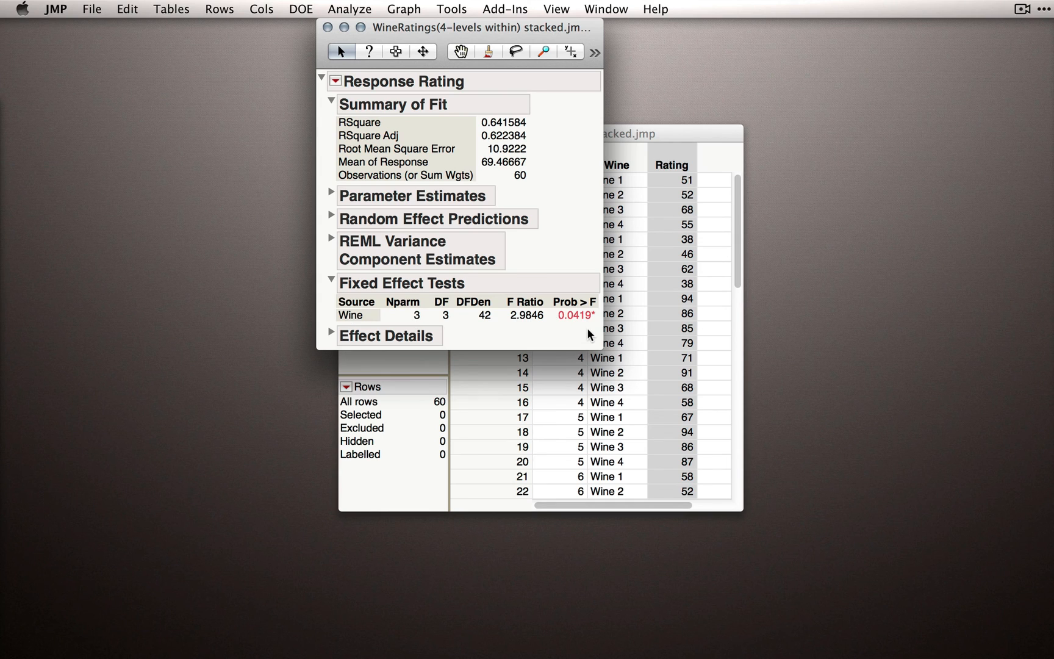